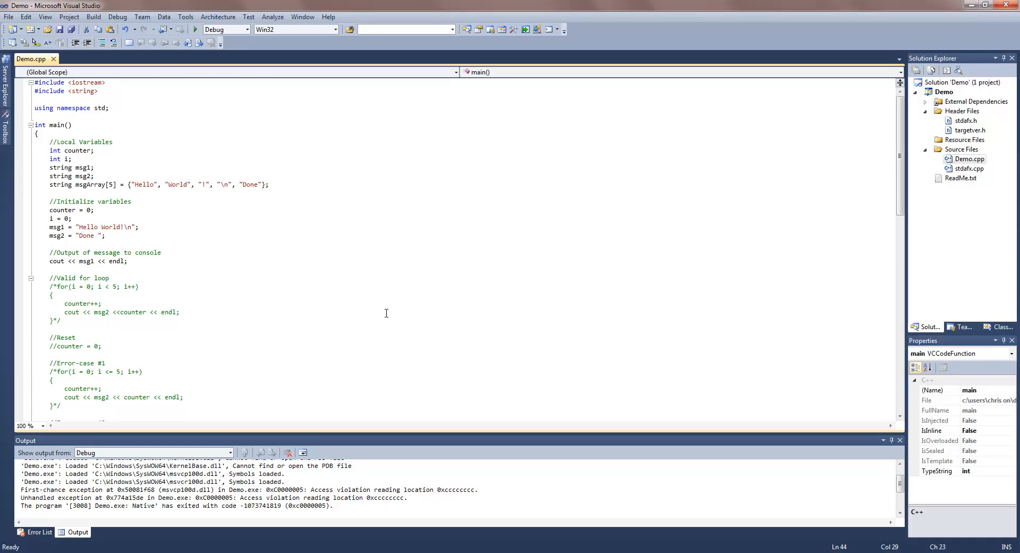
Step: Scroll through Demo.cpp and select the 'Done' string in msgArray
scroll("down", 3)
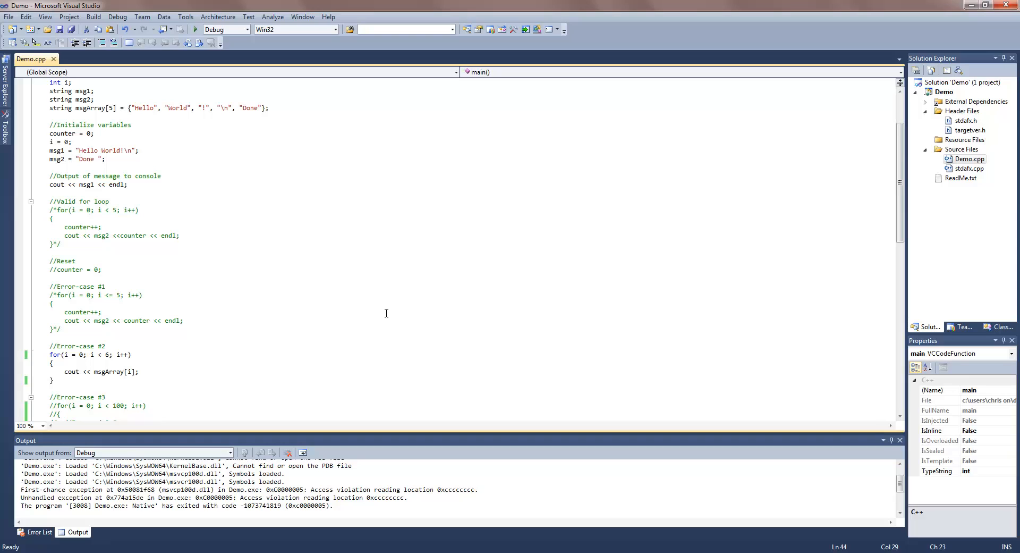
mouse_move(75, 345)
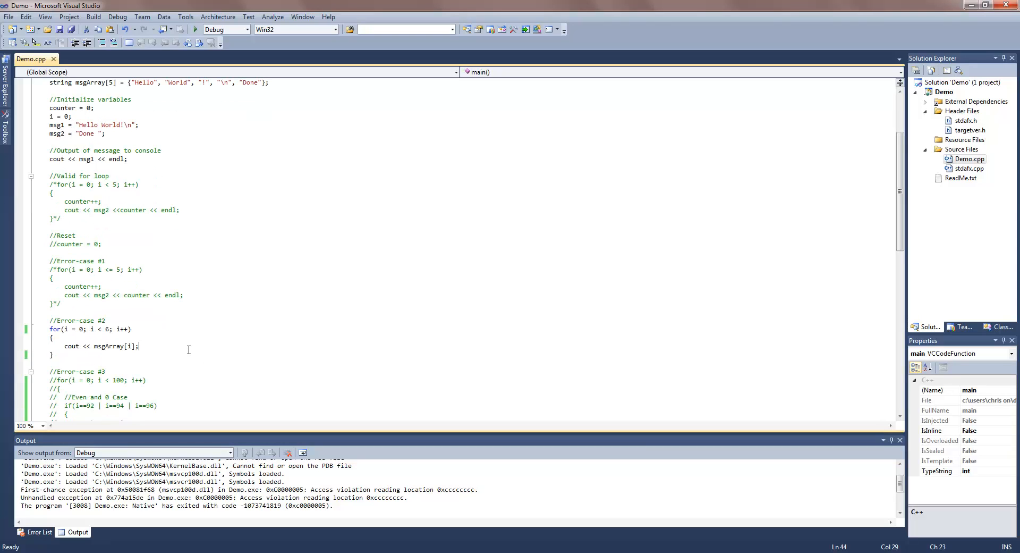
mouse_move(111, 322)
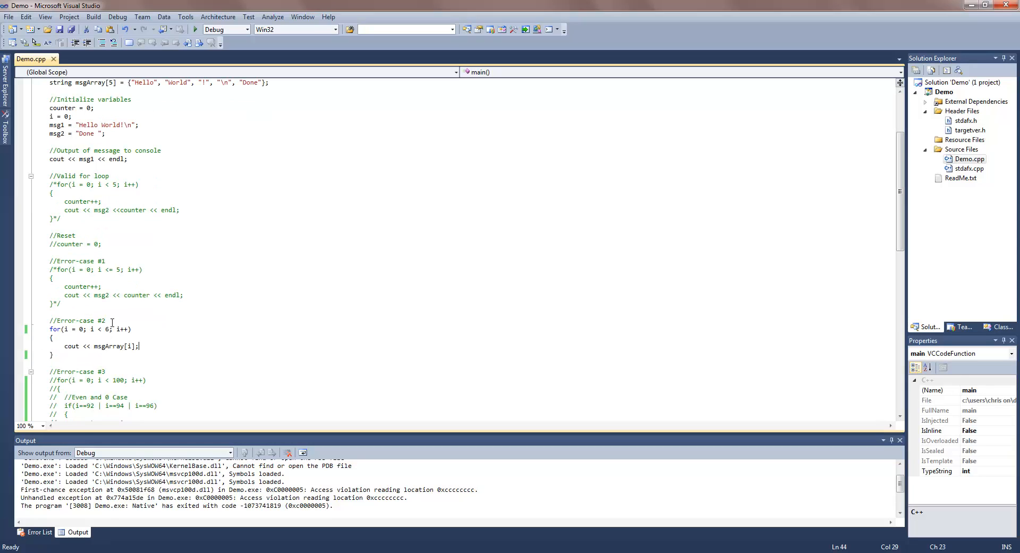
mouse_move(338, 363)
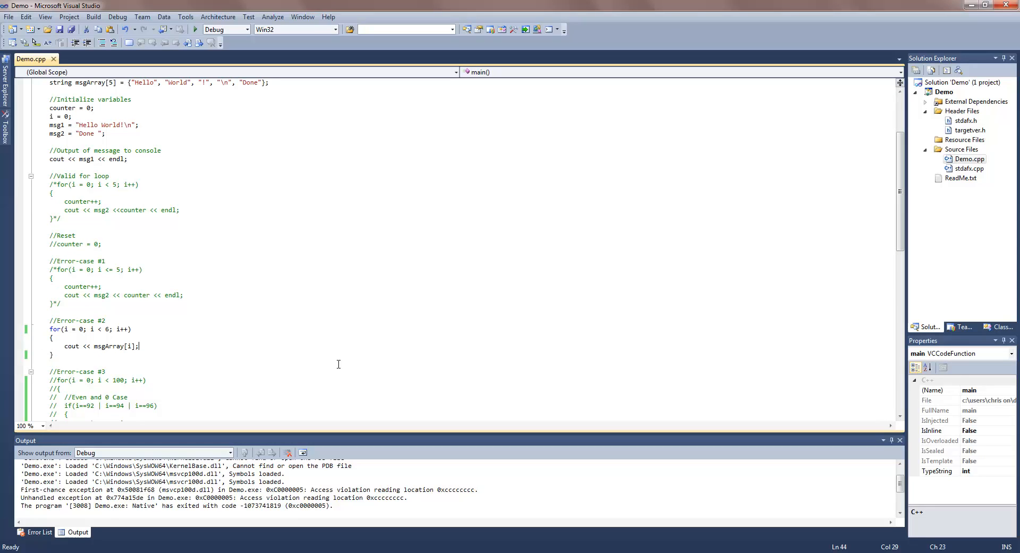
mouse_move(331, 364)
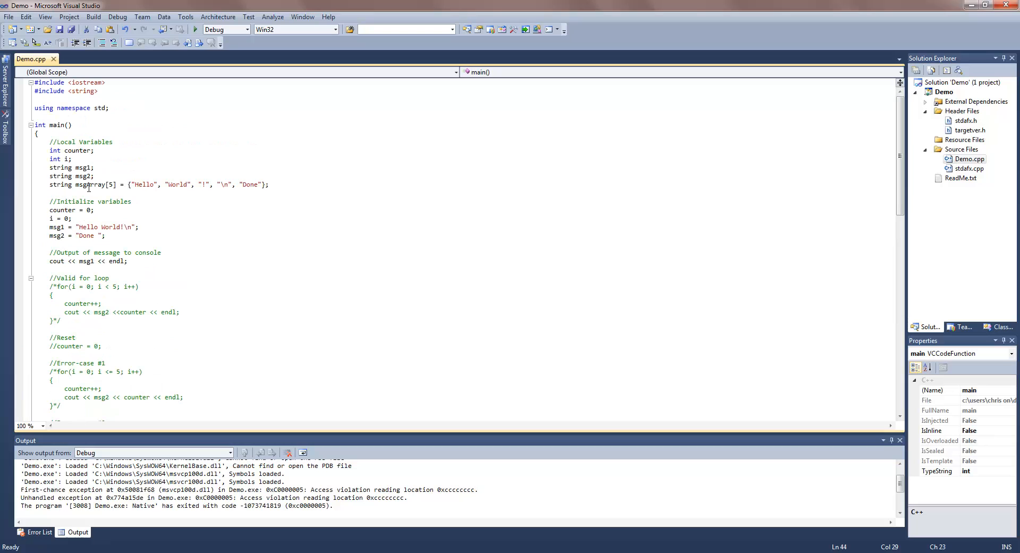
double_click(250, 185)
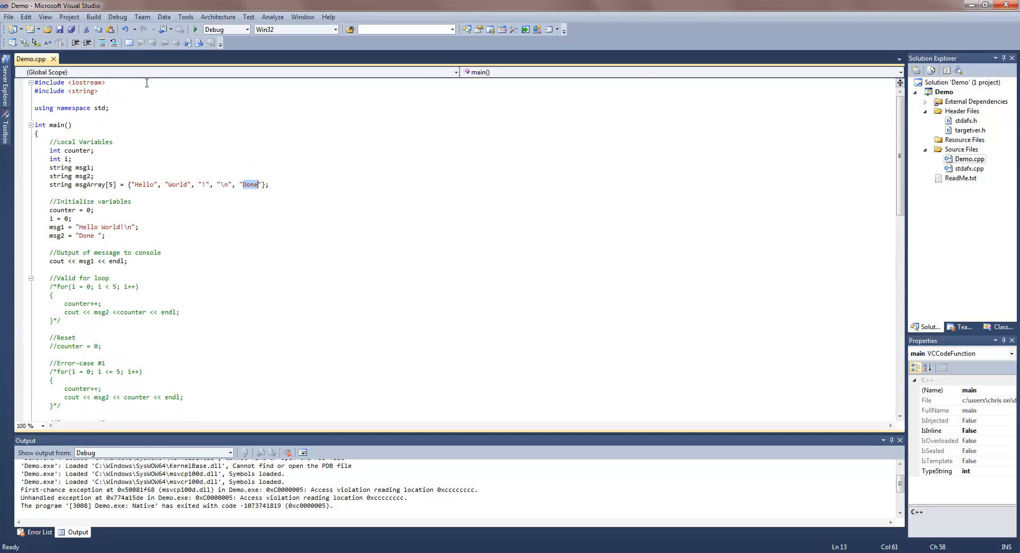
mouse_move(241, 167)
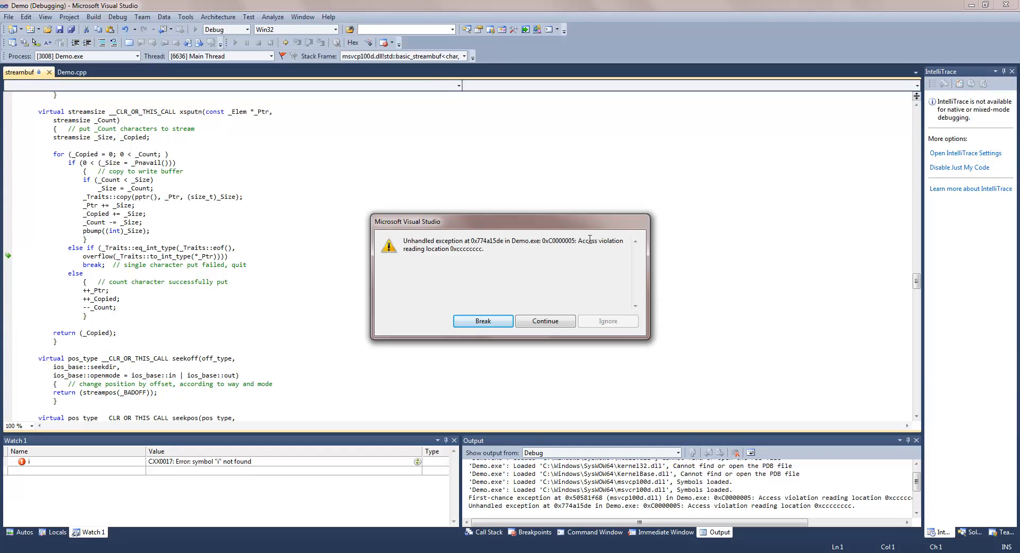
mouse_move(387, 247)
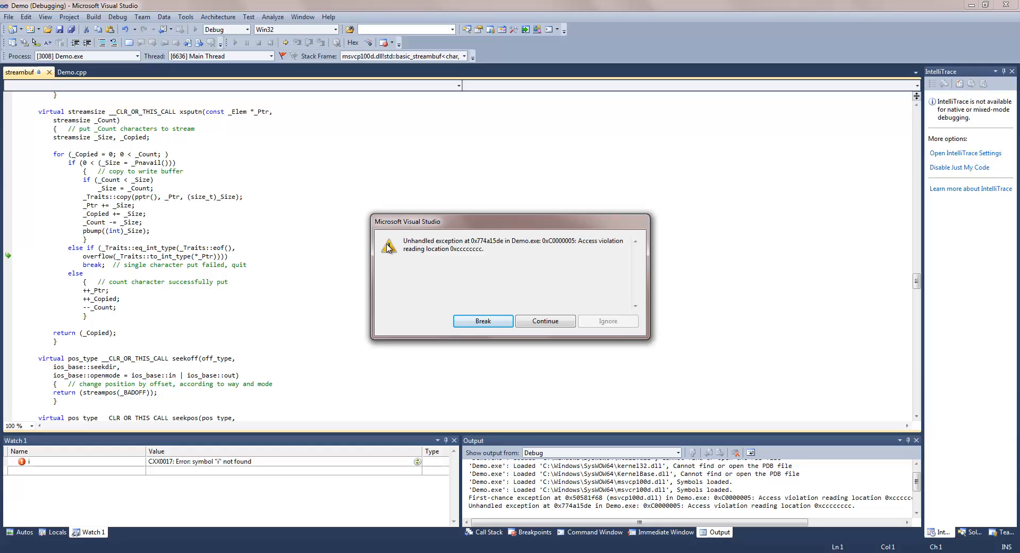
mouse_move(69, 284)
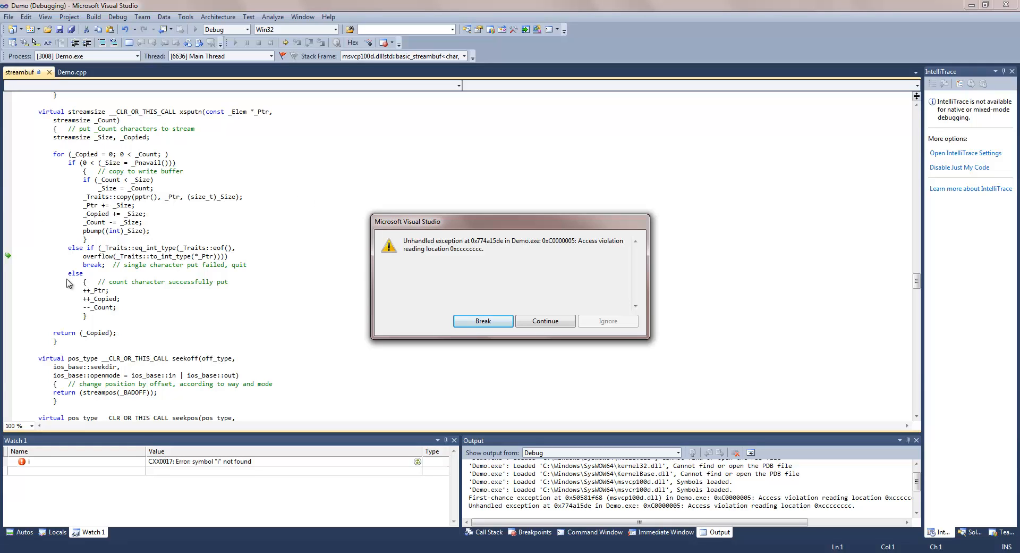
mouse_move(76, 267)
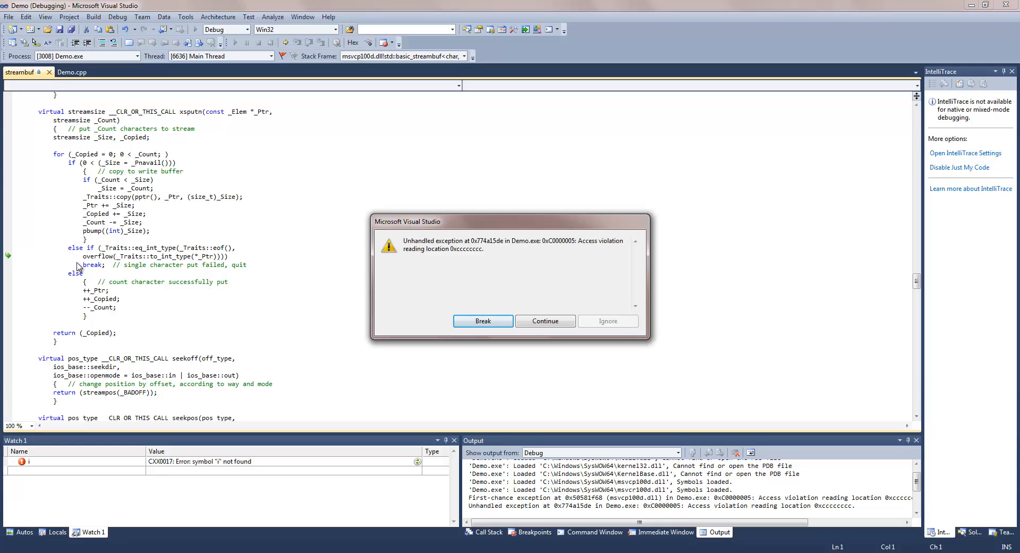
mouse_move(41, 196)
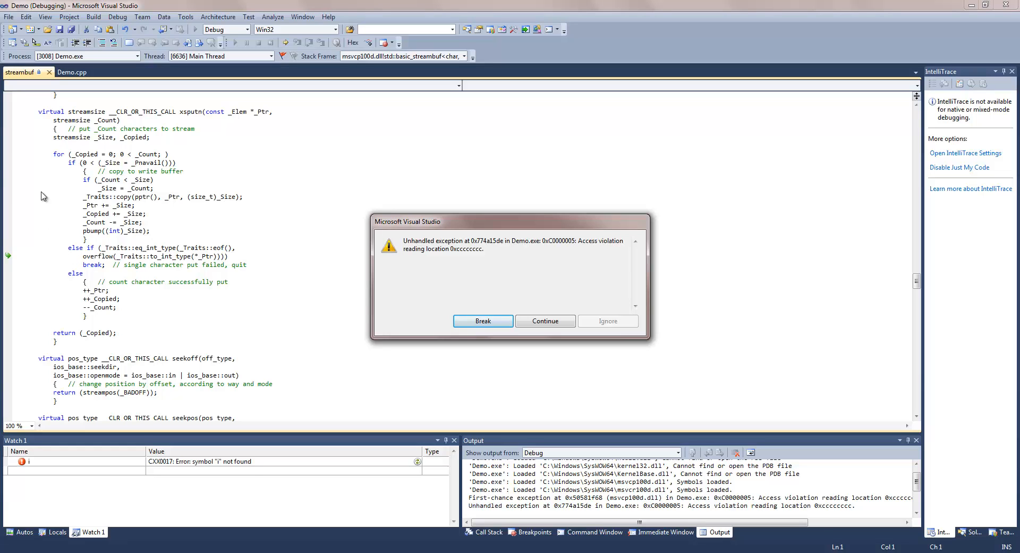
mouse_move(142, 246)
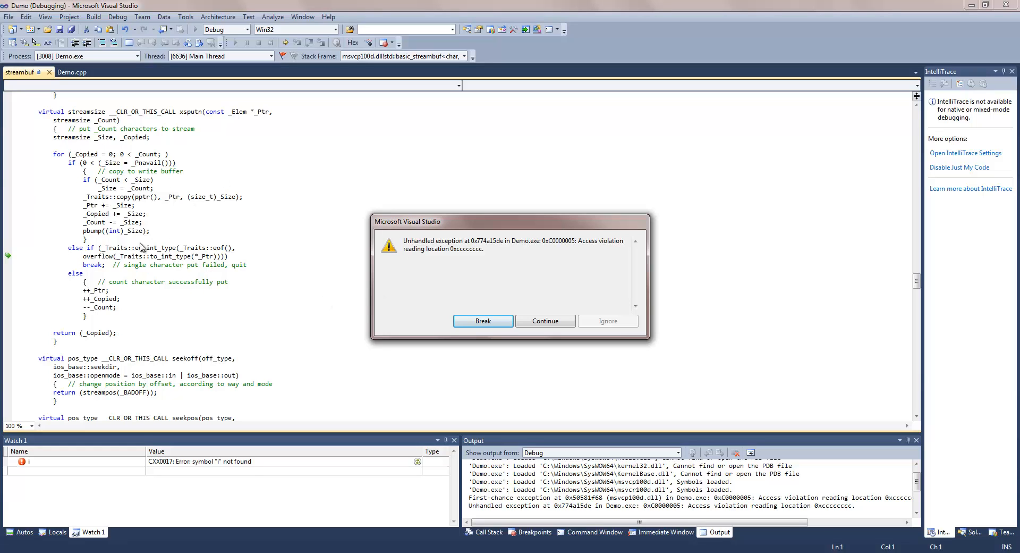
mouse_move(146, 179)
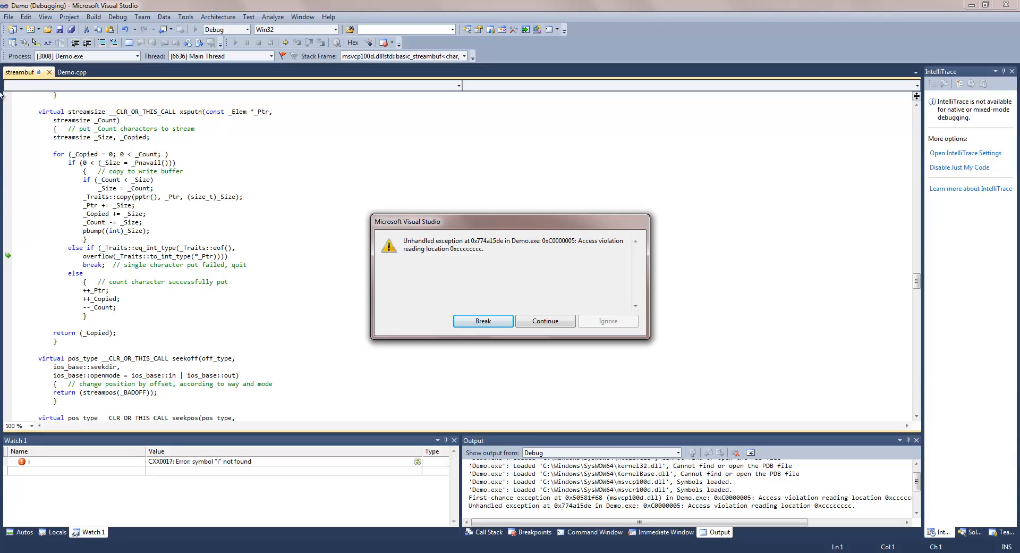
mouse_move(93, 286)
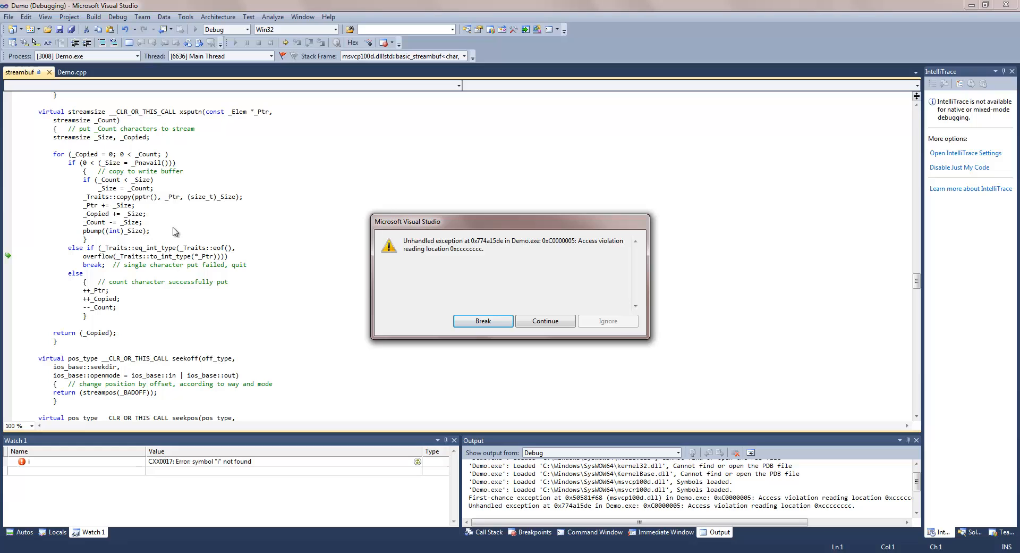
mouse_move(92, 253)
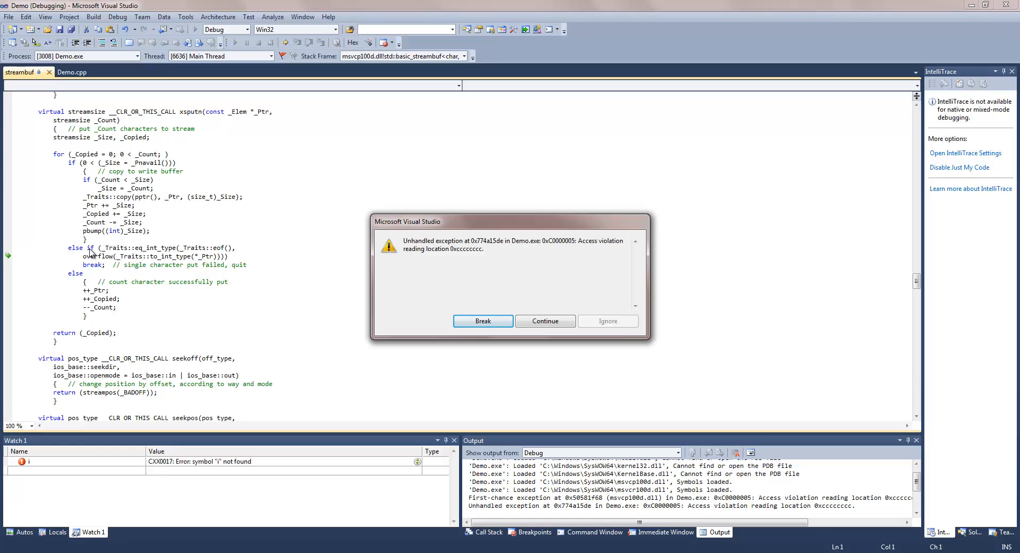
mouse_move(528, 237)
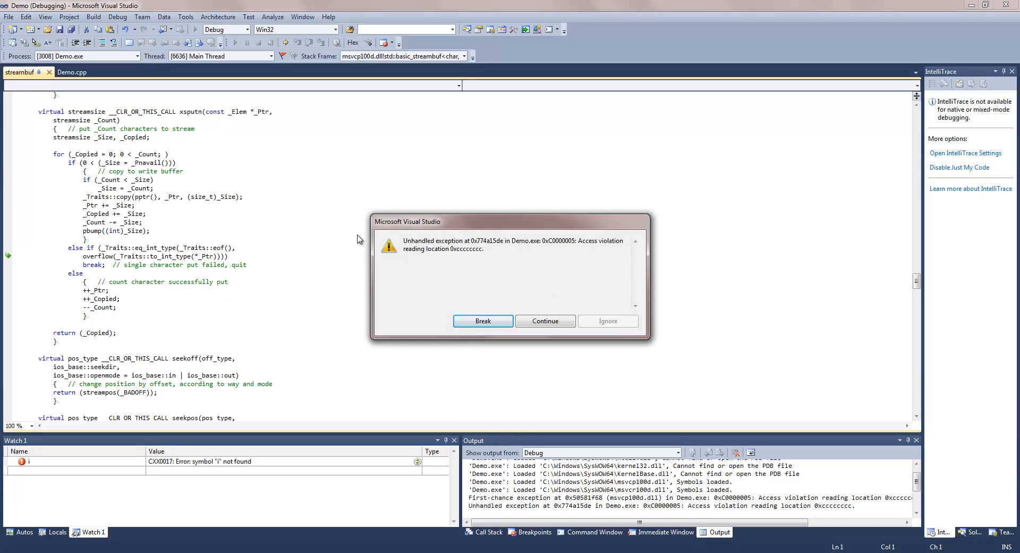
mouse_move(386, 219)
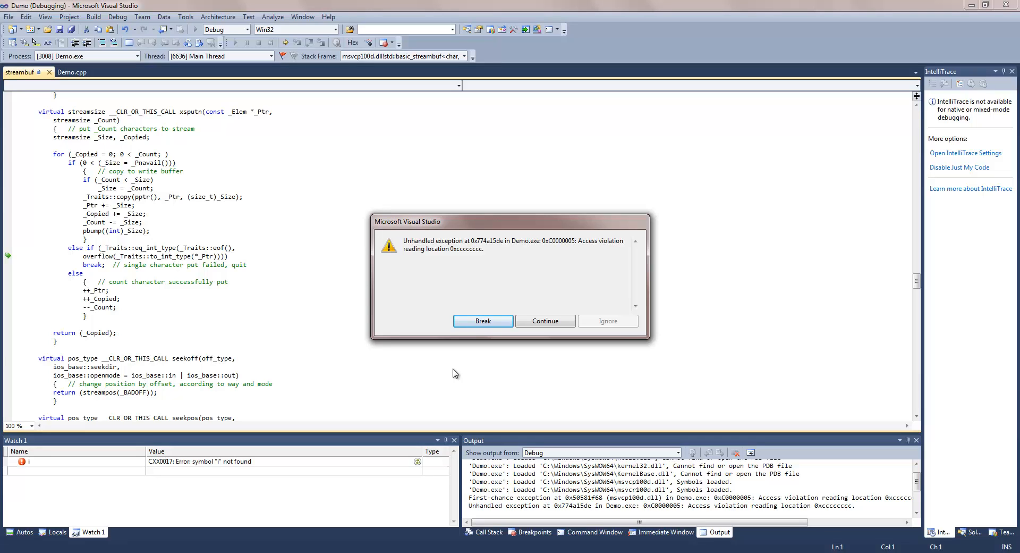
mouse_move(762, 278)
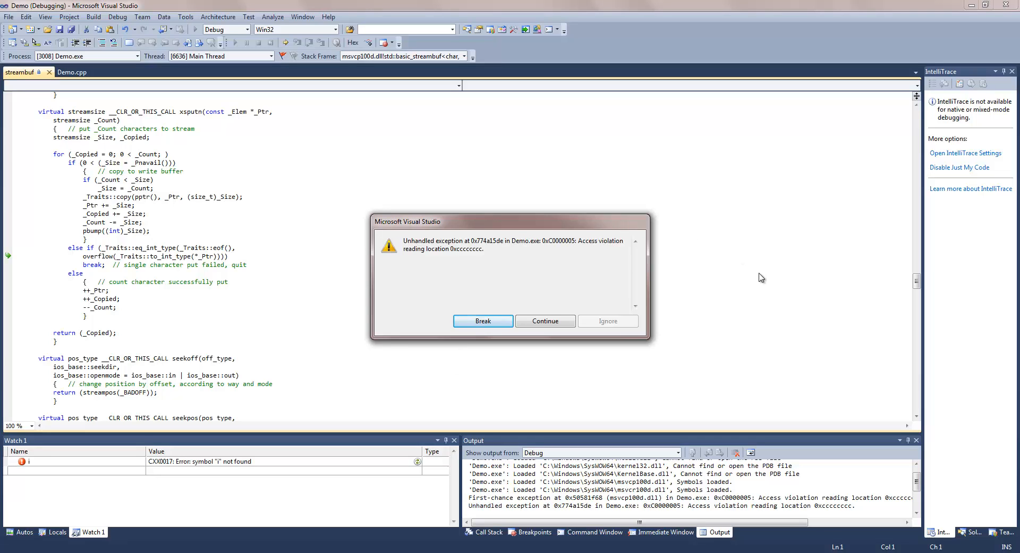
Step: Break into the debugger at the exception, then return to the Demo.cpp source
left_click(483, 320)
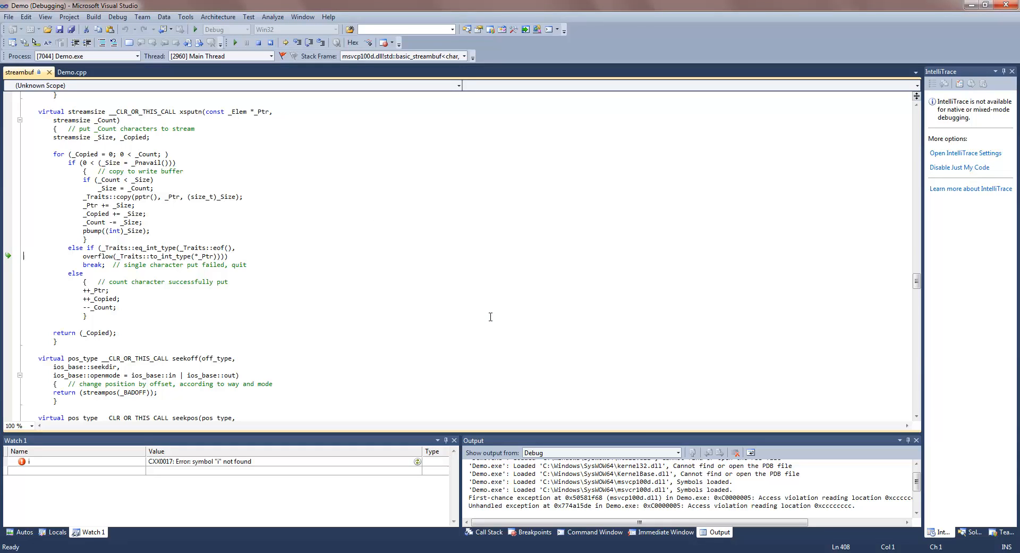
mouse_move(305, 214)
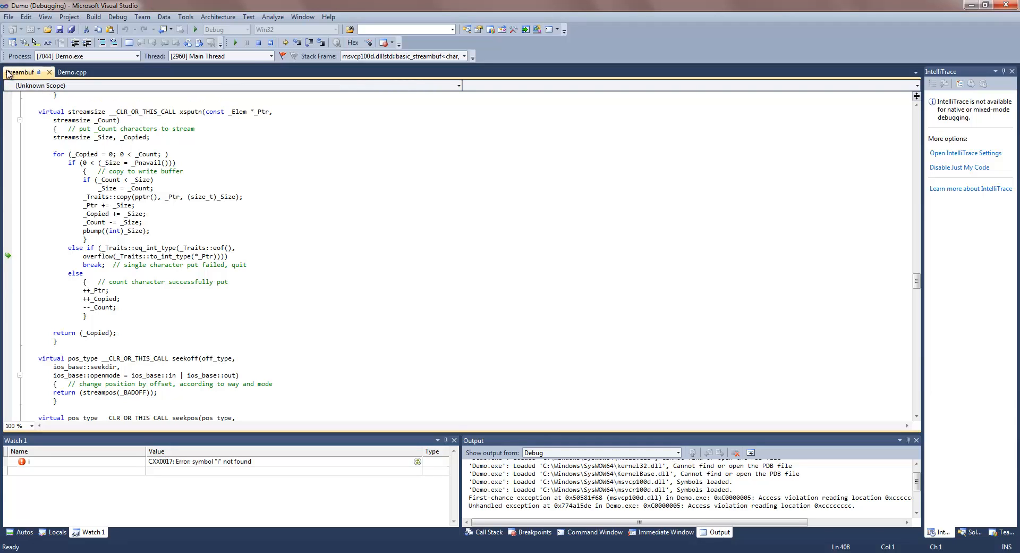
left_click(71, 72)
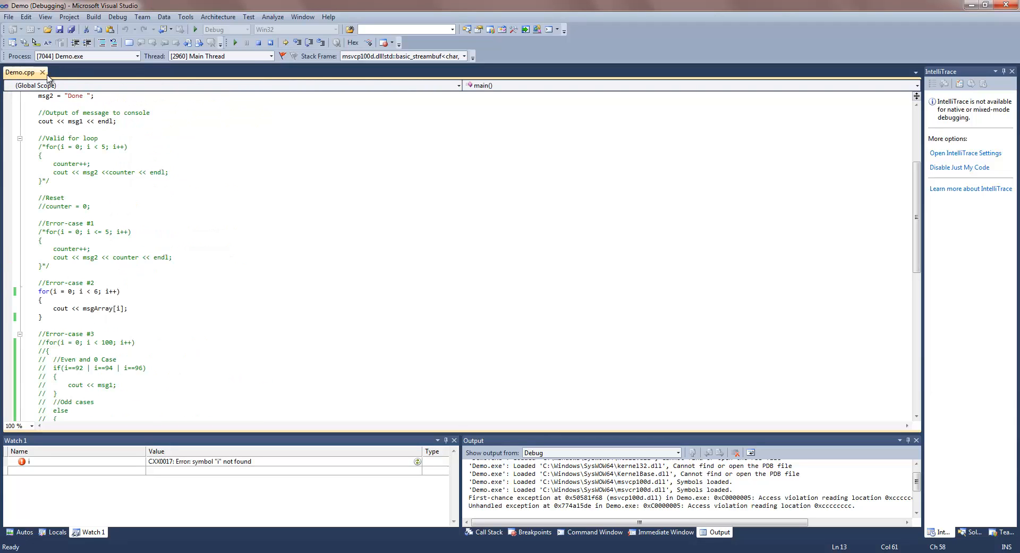
scroll("down", 3)
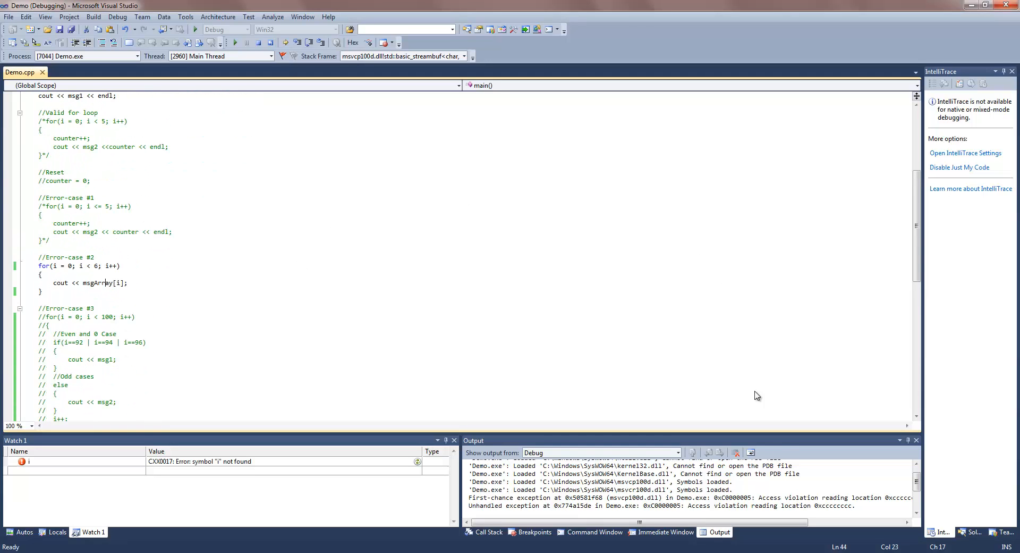
mouse_move(746, 528)
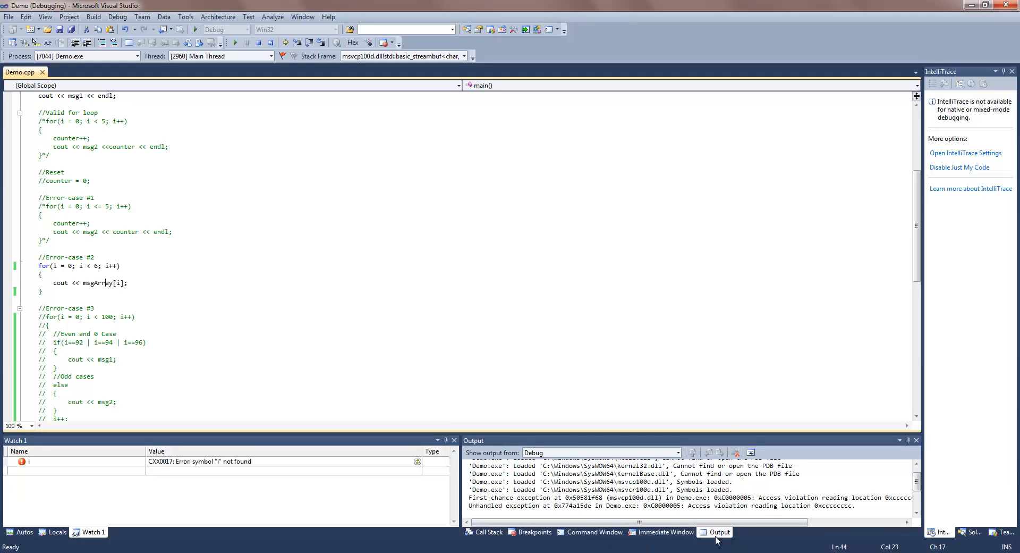
mouse_move(681, 532)
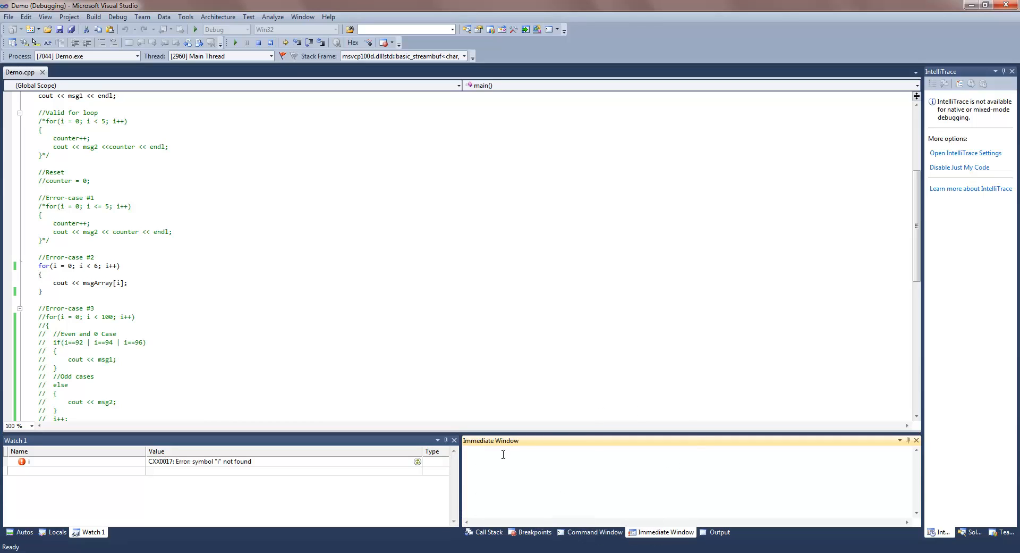
Step: Inspect the ntdll and msvcp100d sputn frames, then open the library output operator's source
left_click(487, 532)
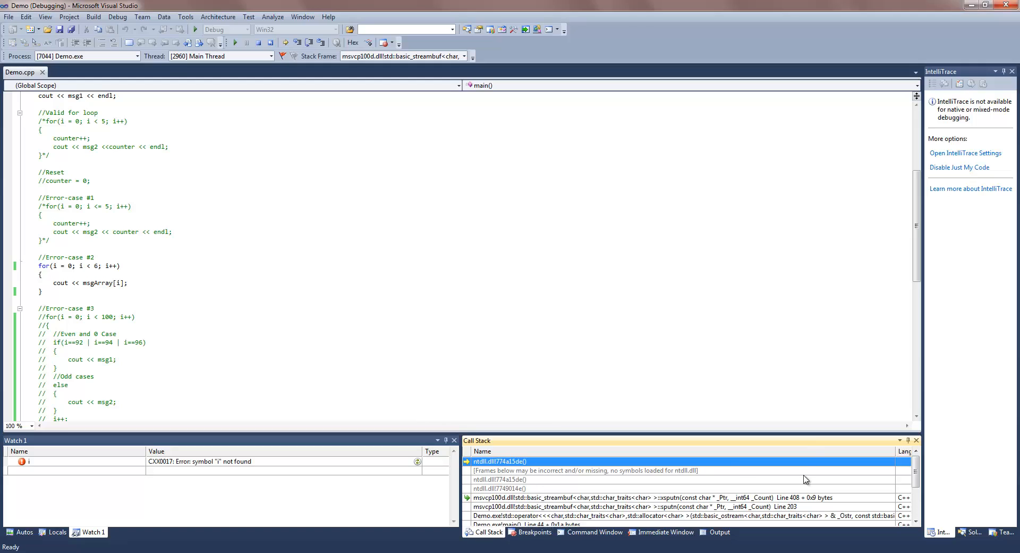
left_click(586, 470)
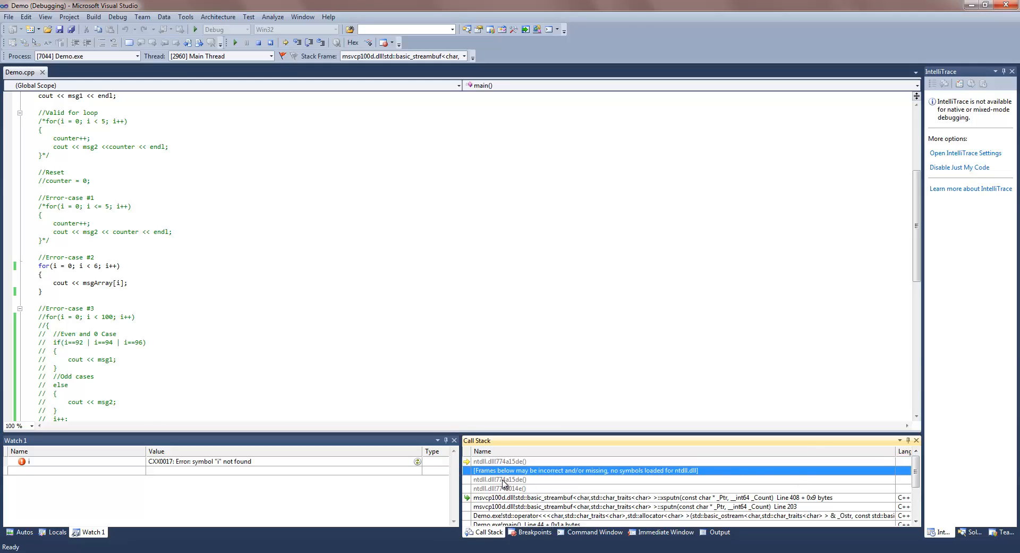
left_click(501, 479)
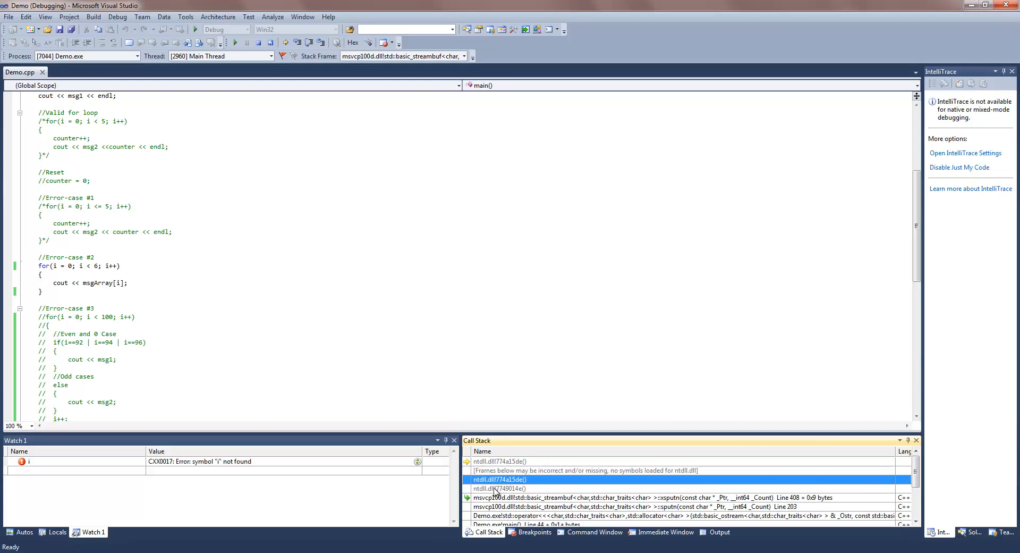
left_click(501, 461)
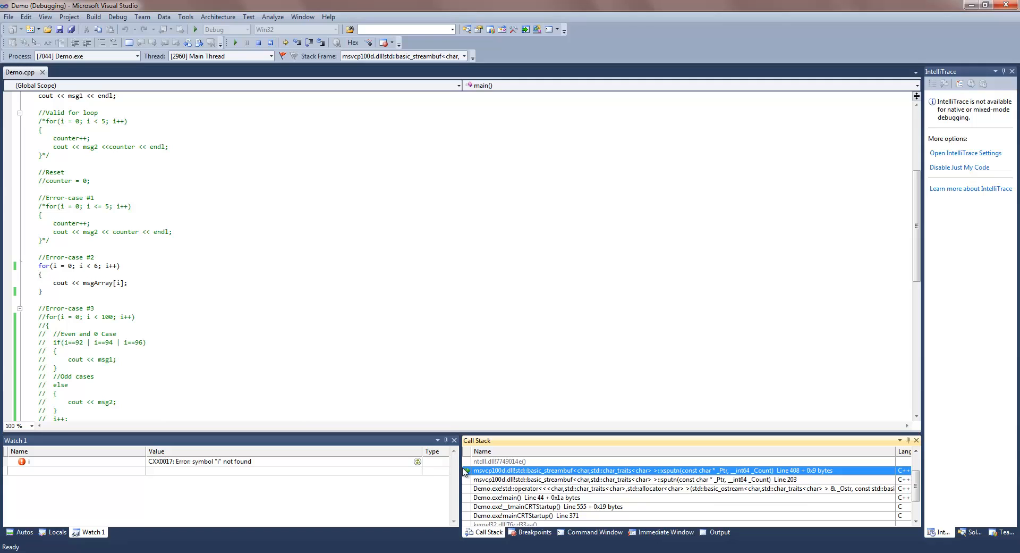
mouse_move(568, 467)
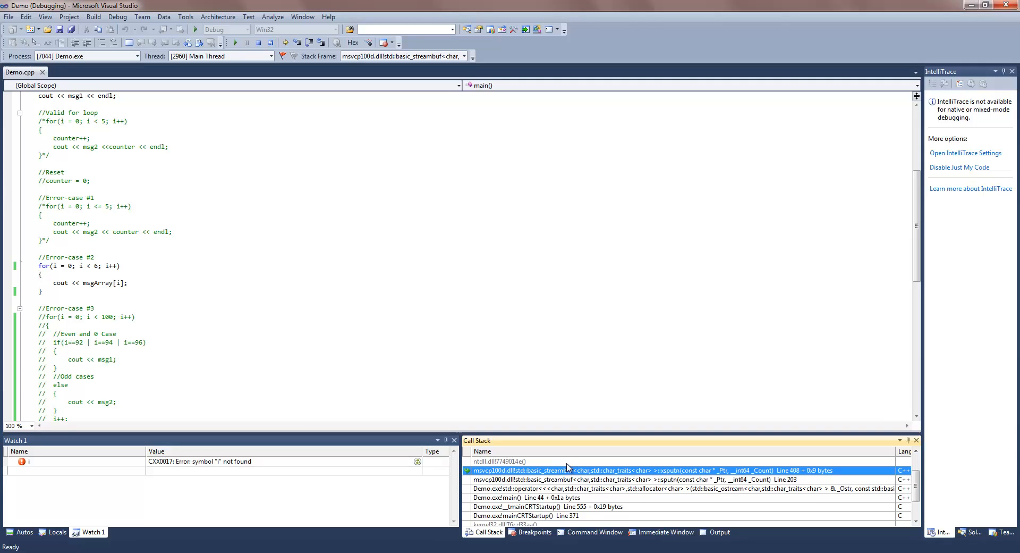
double_click(573, 479)
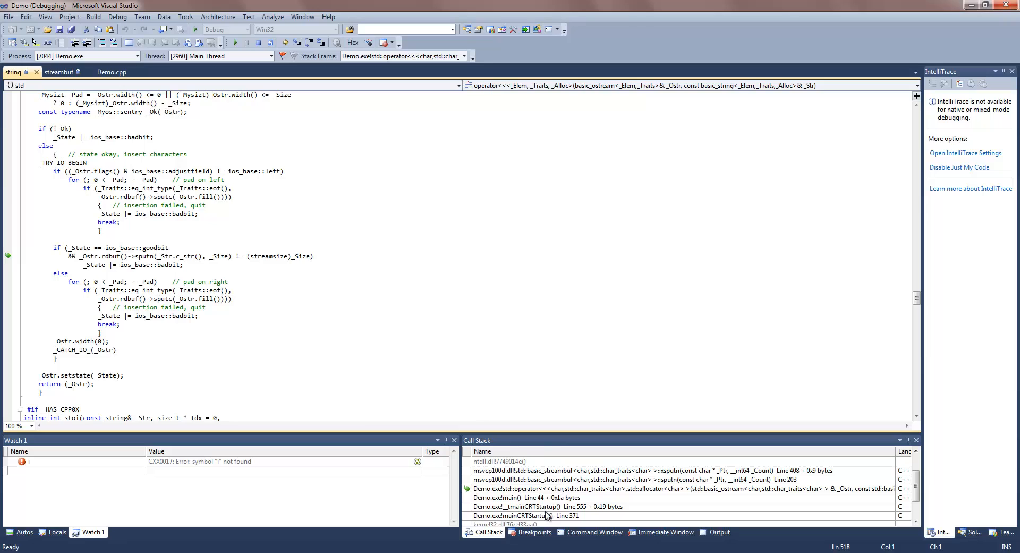
Step: Jump to main's loop at line 44 and select the msgArray output statement
left_click(526, 497)
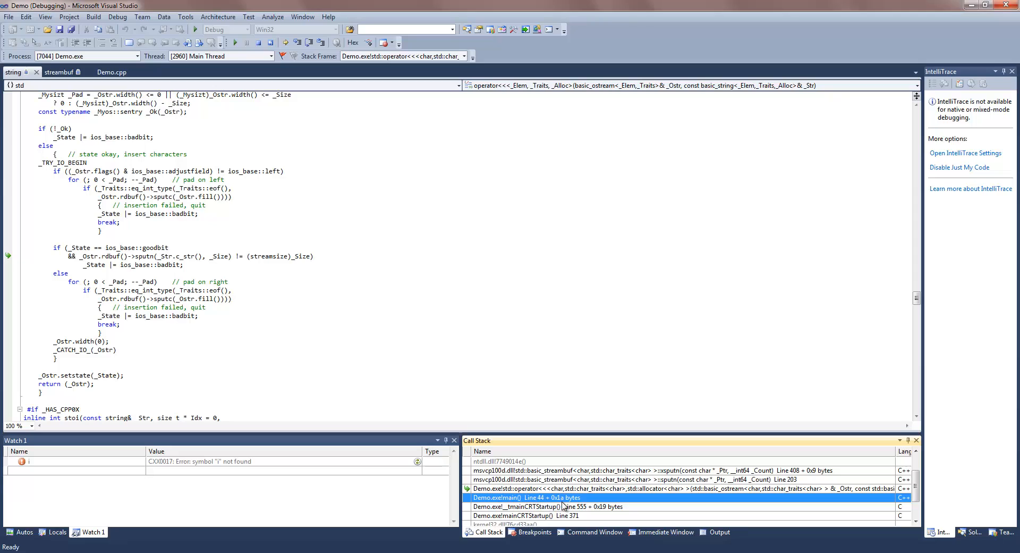
double_click(521, 497)
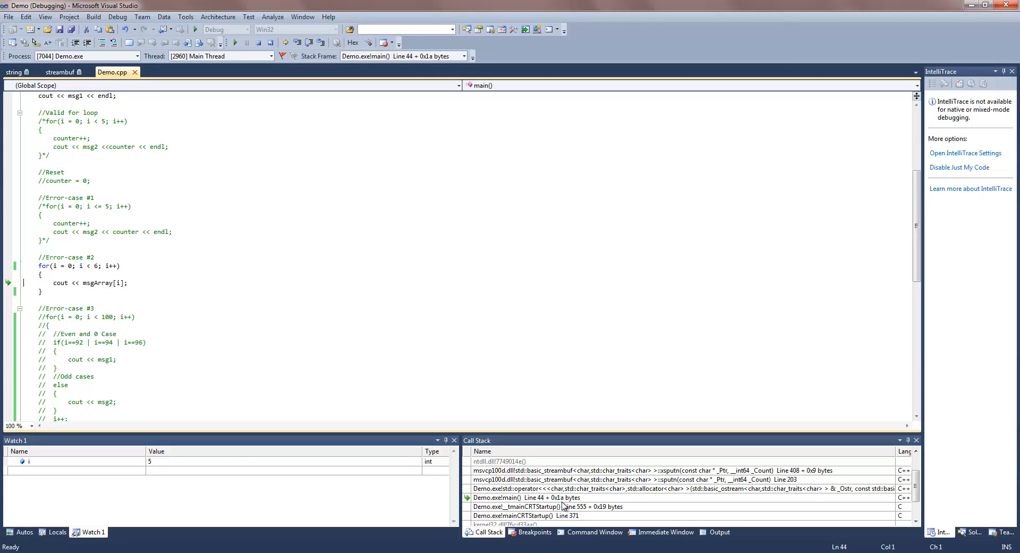
mouse_move(530, 498)
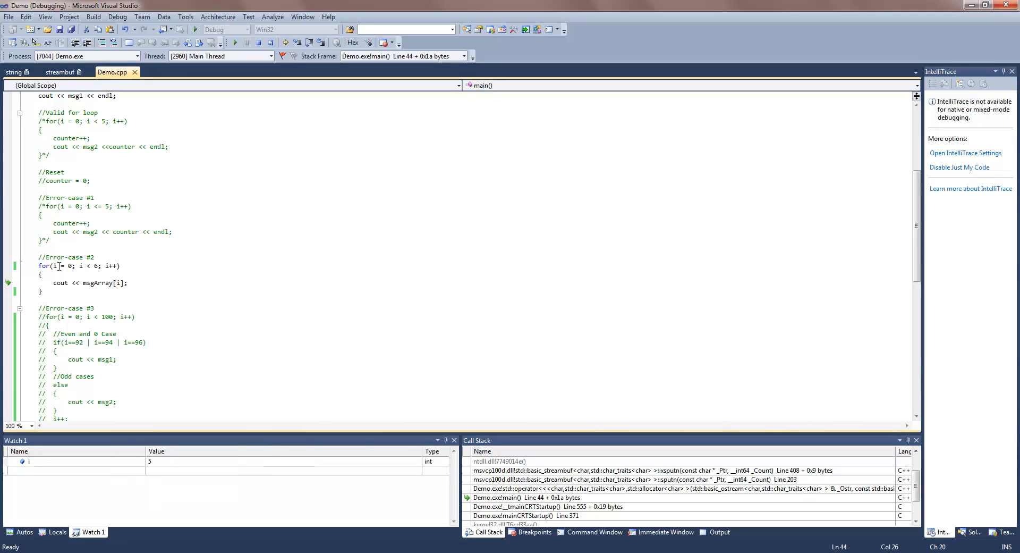
mouse_move(55, 265)
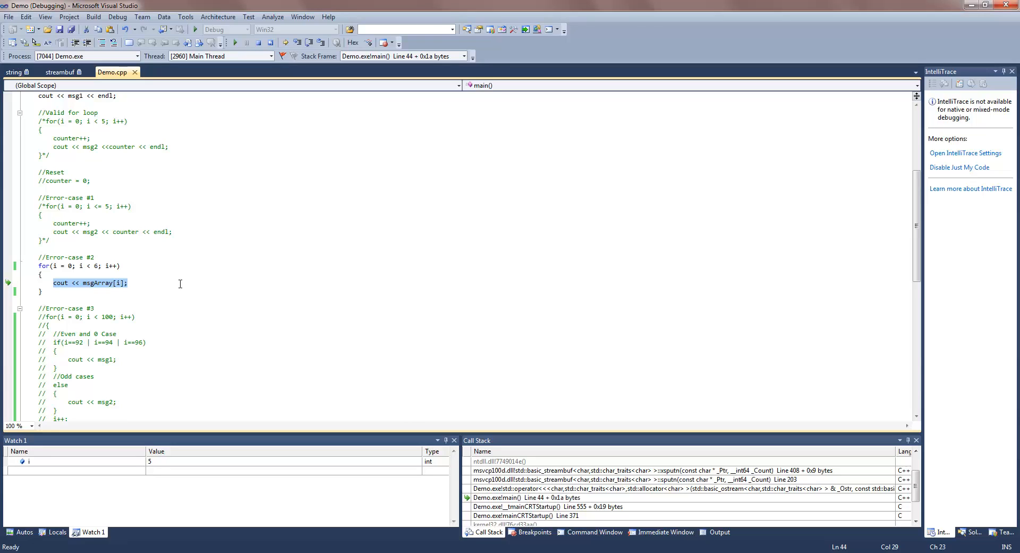
mouse_move(198, 281)
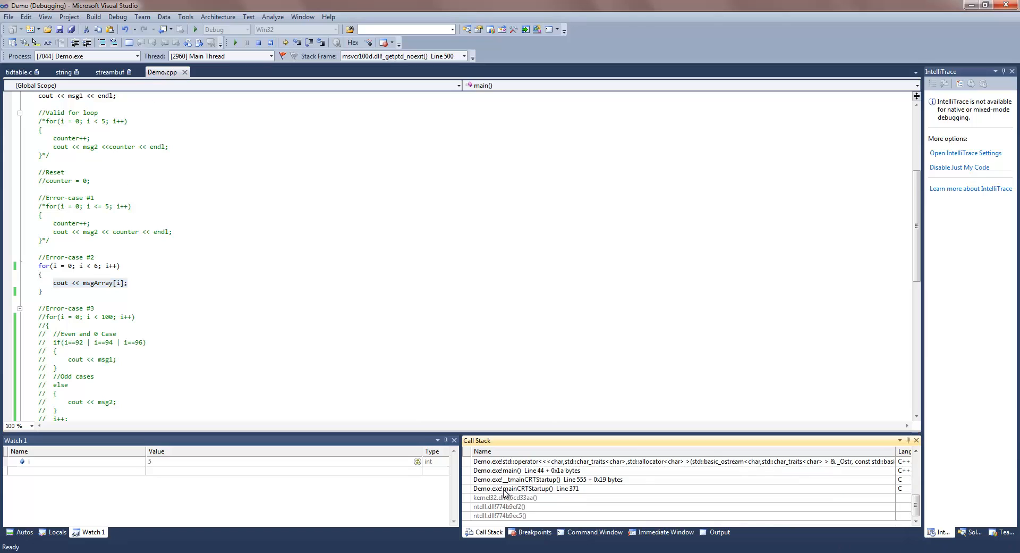
double_click(521, 469)
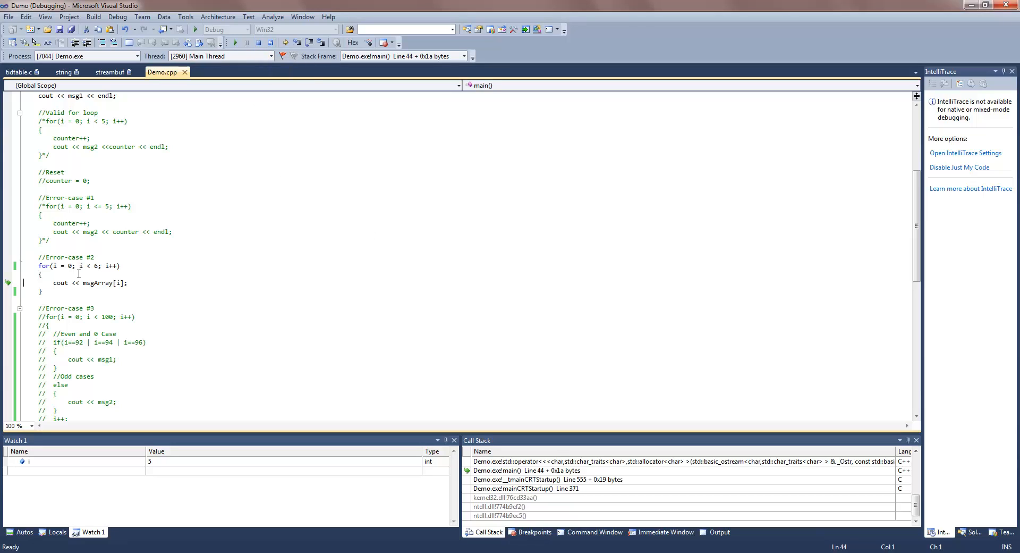
left_click_drag(51, 283, 127, 283)
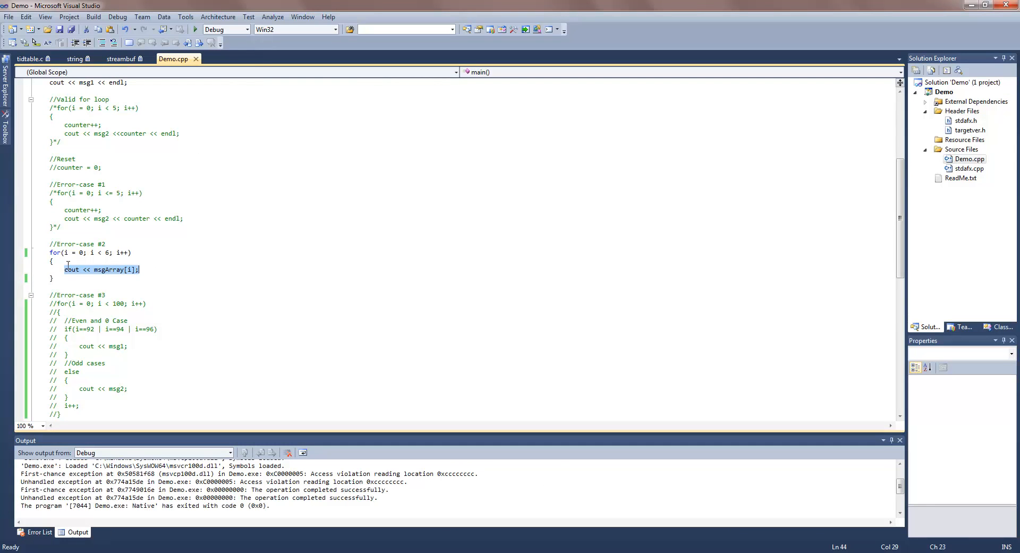
Step: Toggle a breakpoint on the for-loop line off again and inspect the msgArray[i] expression
left_click(65, 269)
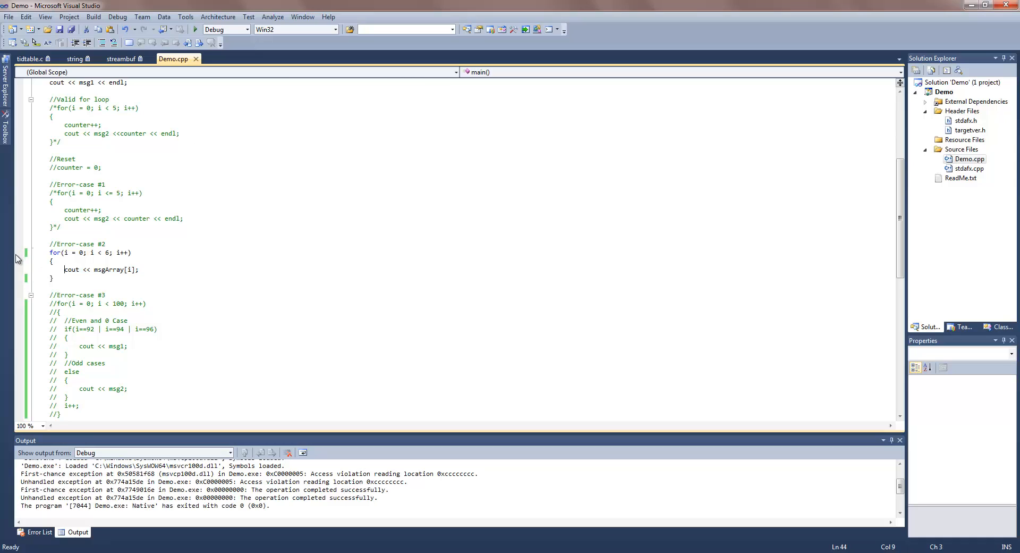
left_click(19, 252)
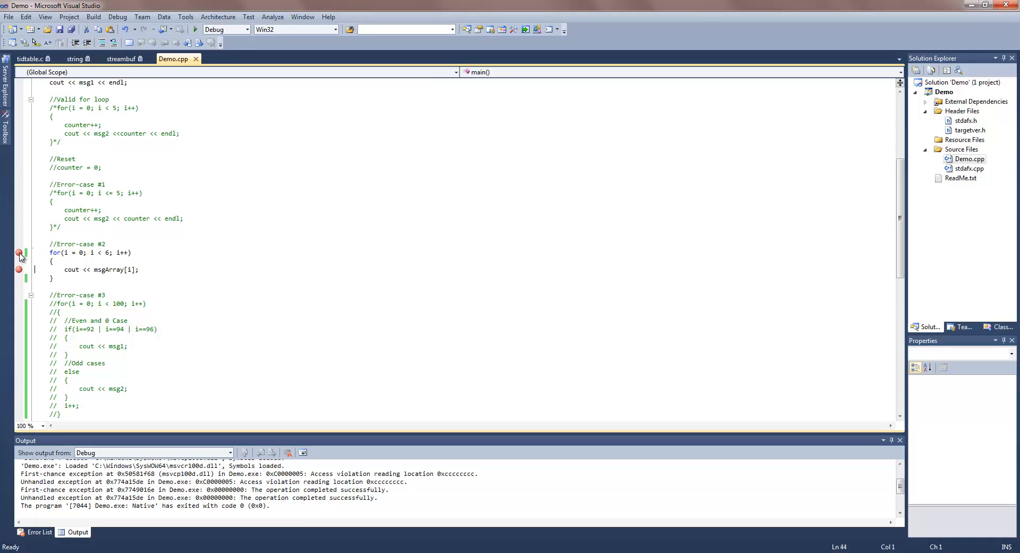
left_click(19, 253)
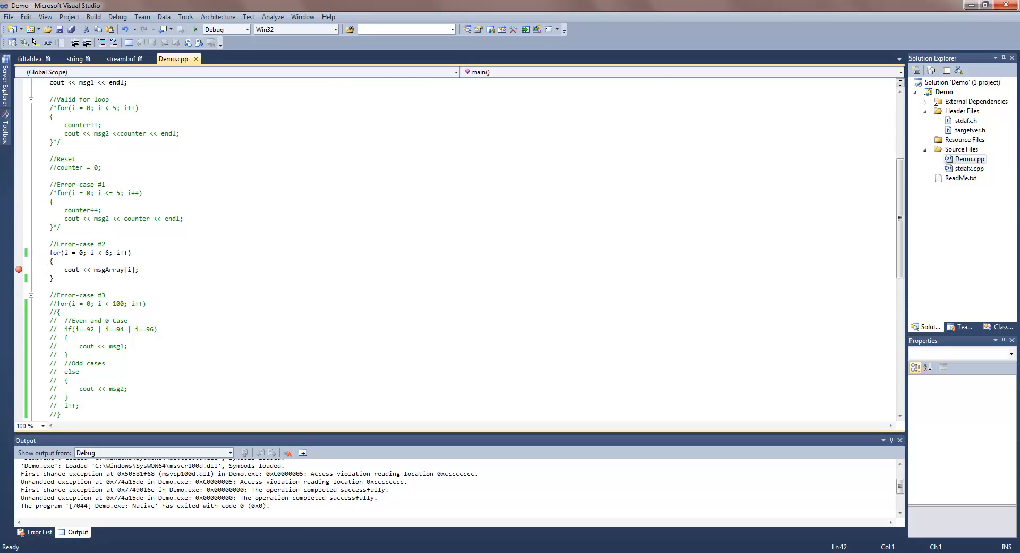
left_click(130, 269)
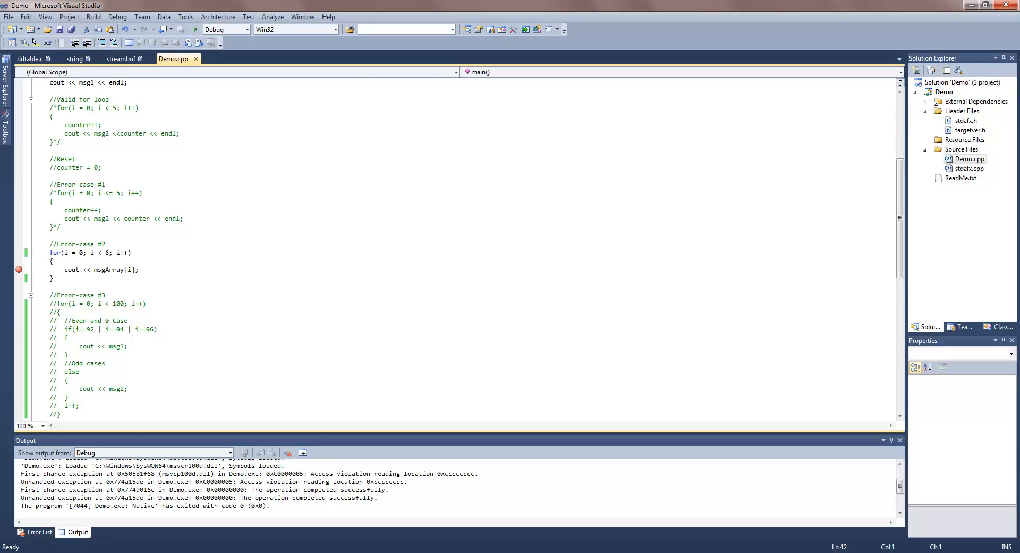
right_click(130, 270)
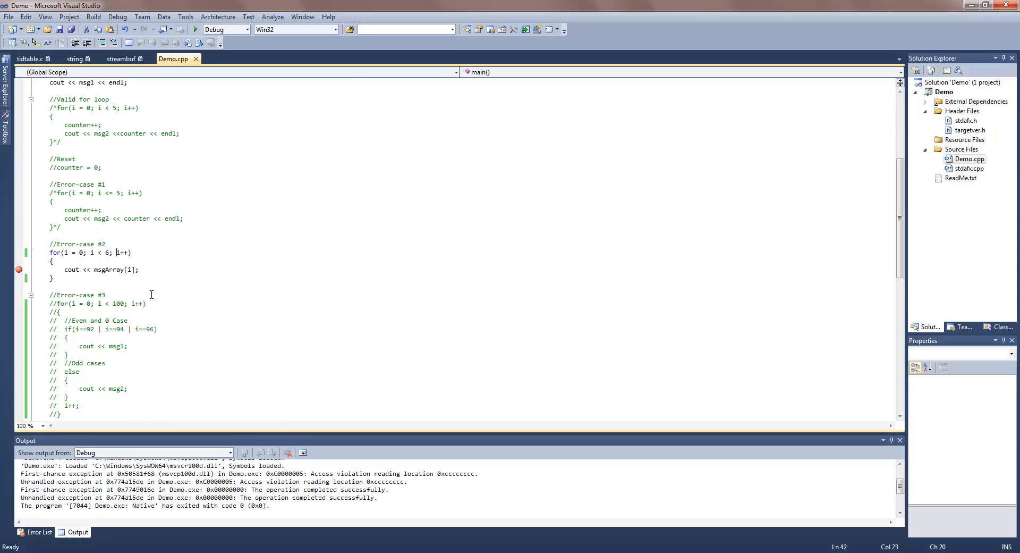
right_click(130, 270)
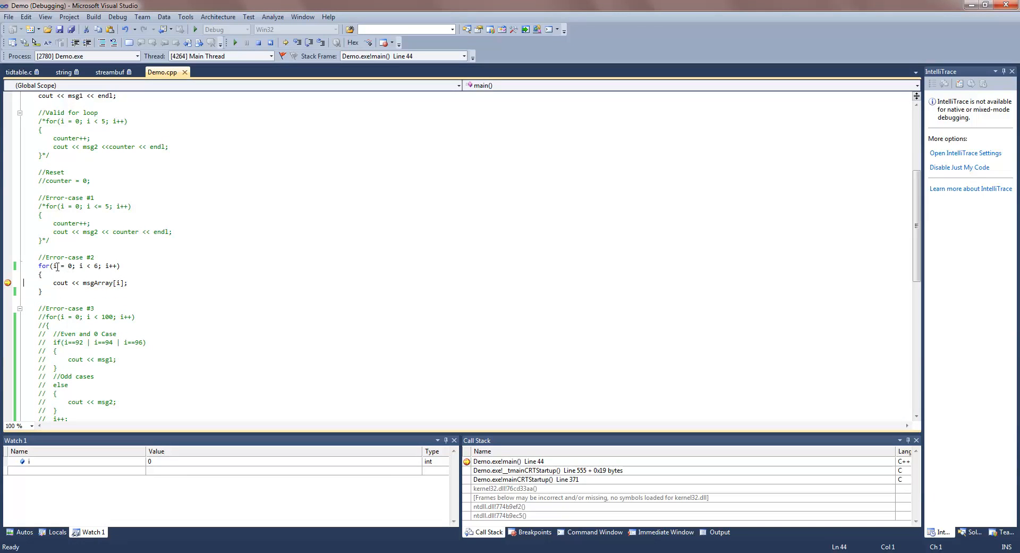
Step: Continue the loop through successive iterations until i reaches 5
left_click(29, 460)
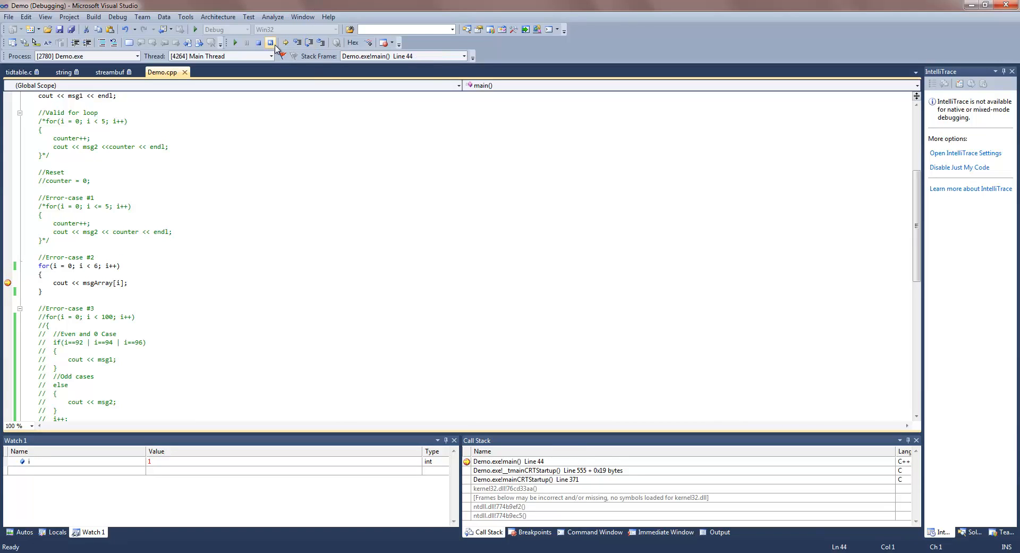
left_click(310, 43)
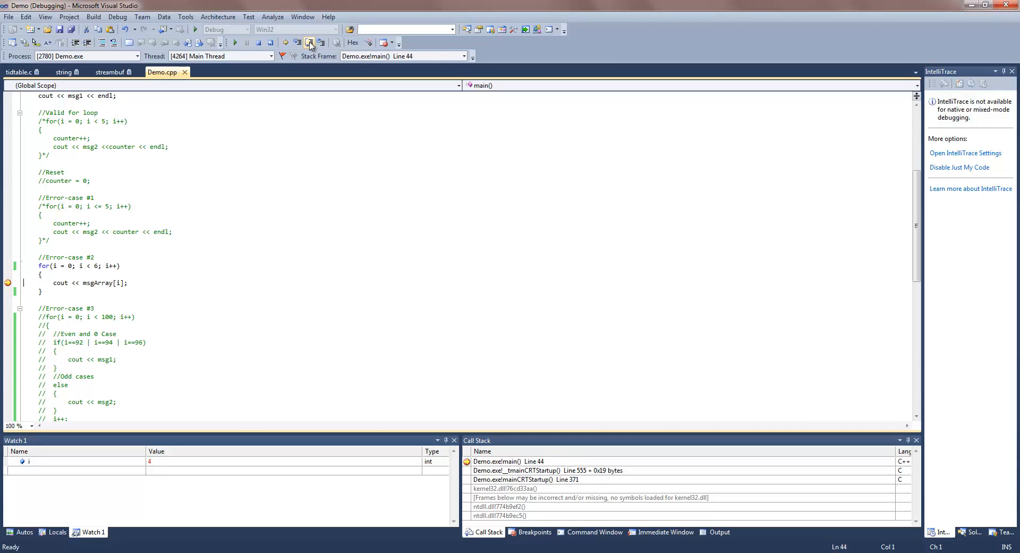
left_click(309, 43)
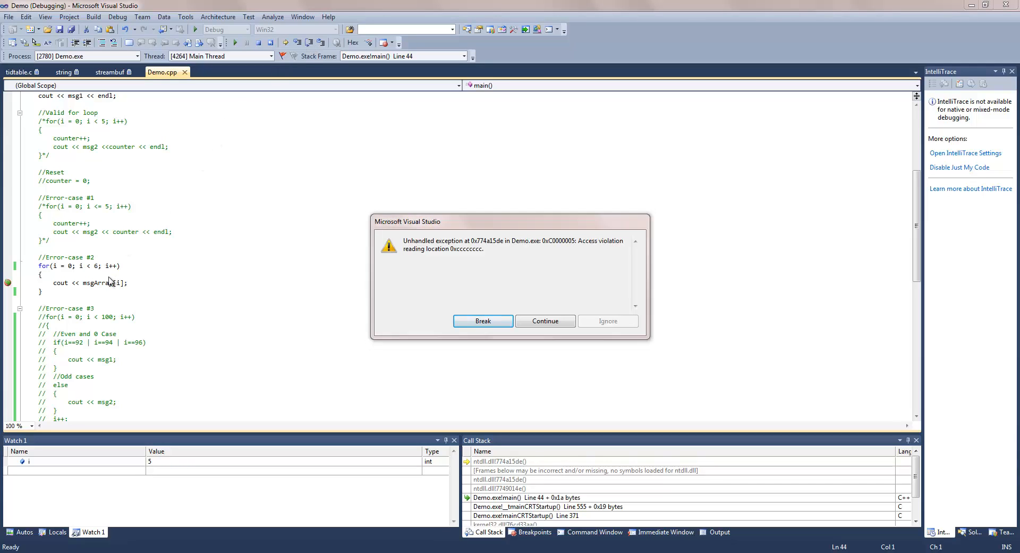
Step: Break at the access violation and click into the cout << msgArray[i] line
left_click(483, 321)
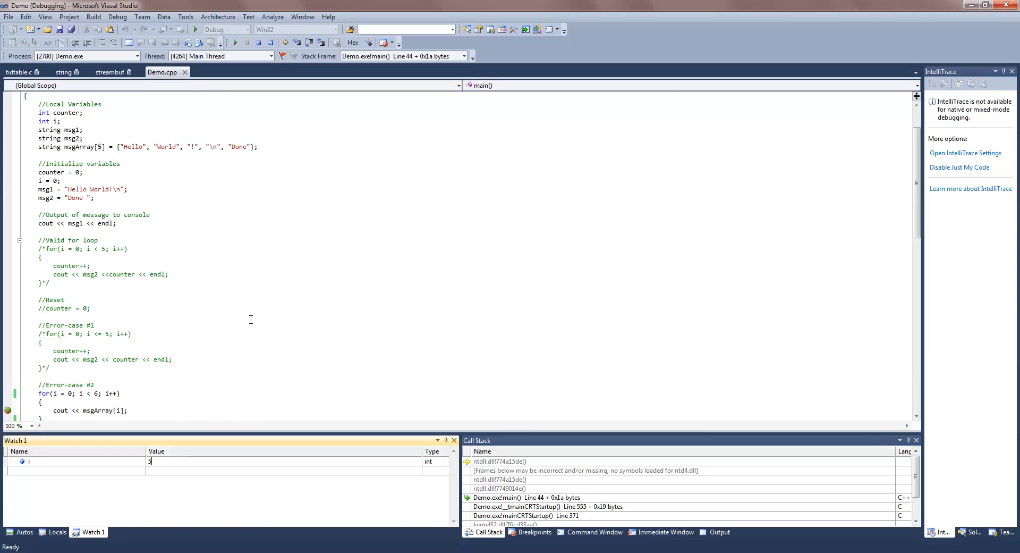
mouse_move(264, 129)
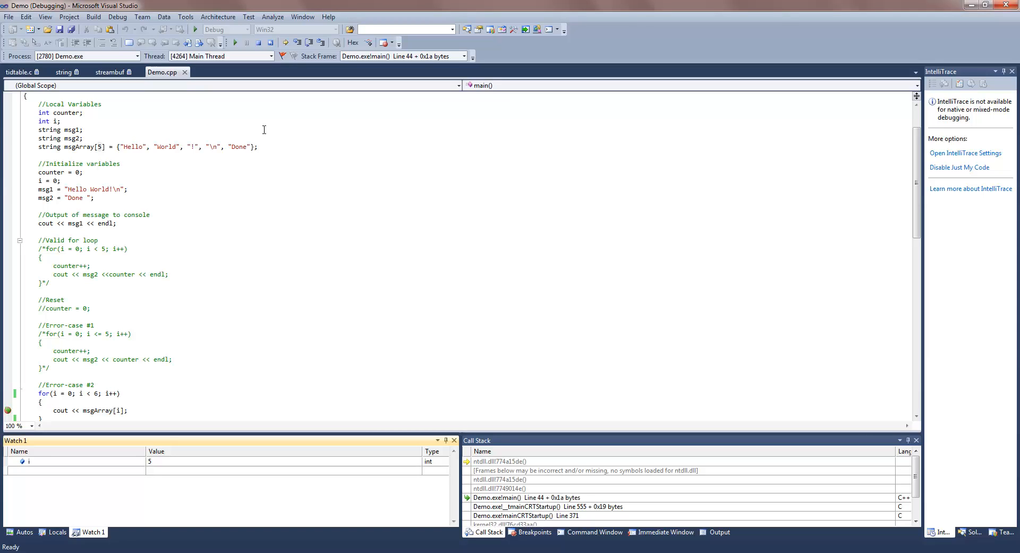
left_click(129, 411)
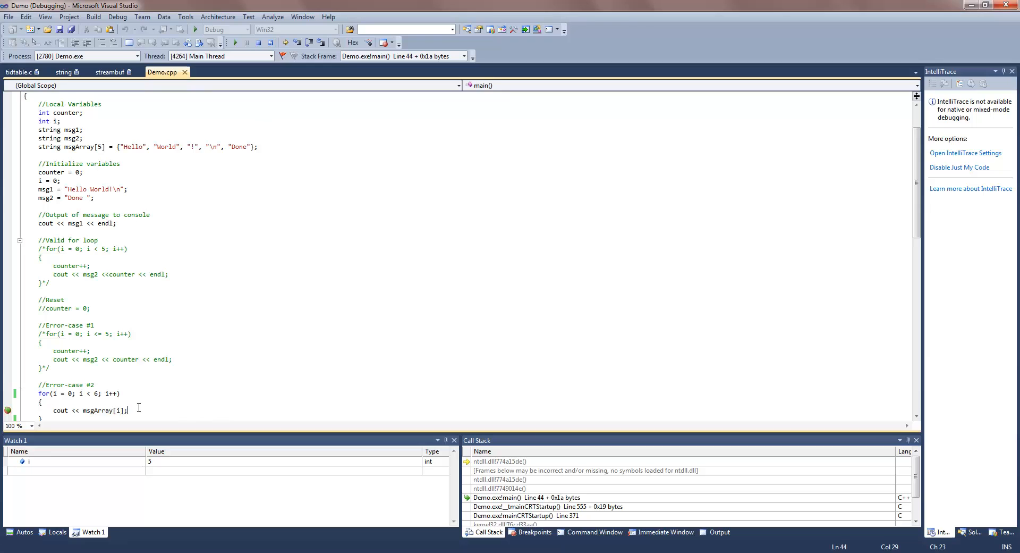
scroll("down", 3)
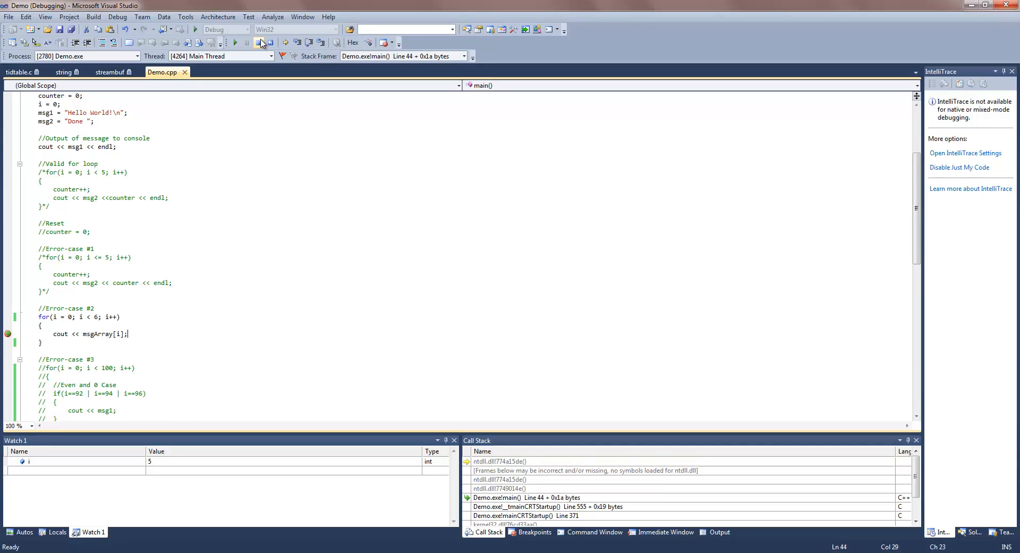
Step: Stop debugging and add '//..' comment lines around the msgArray output line
left_click(248, 42)
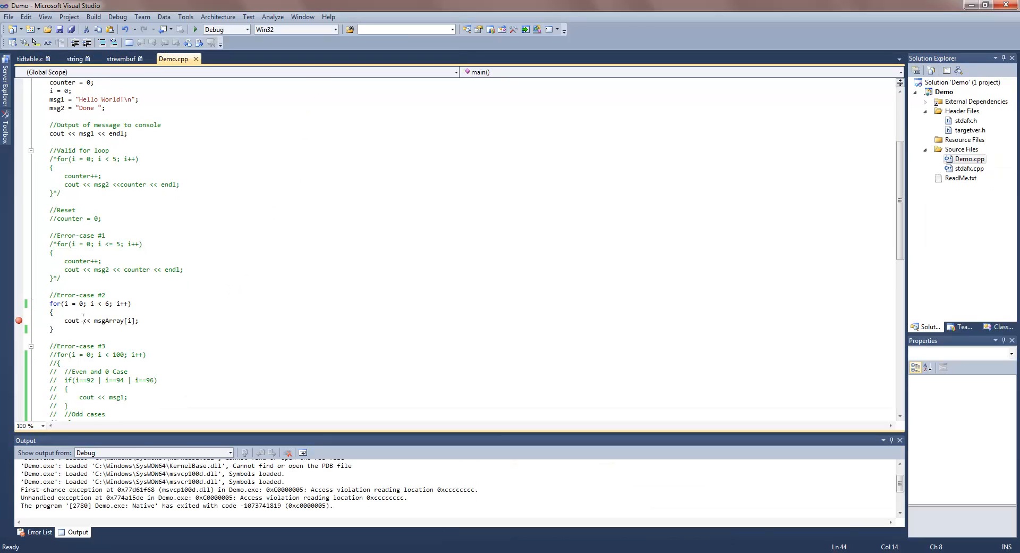
key("Enter")
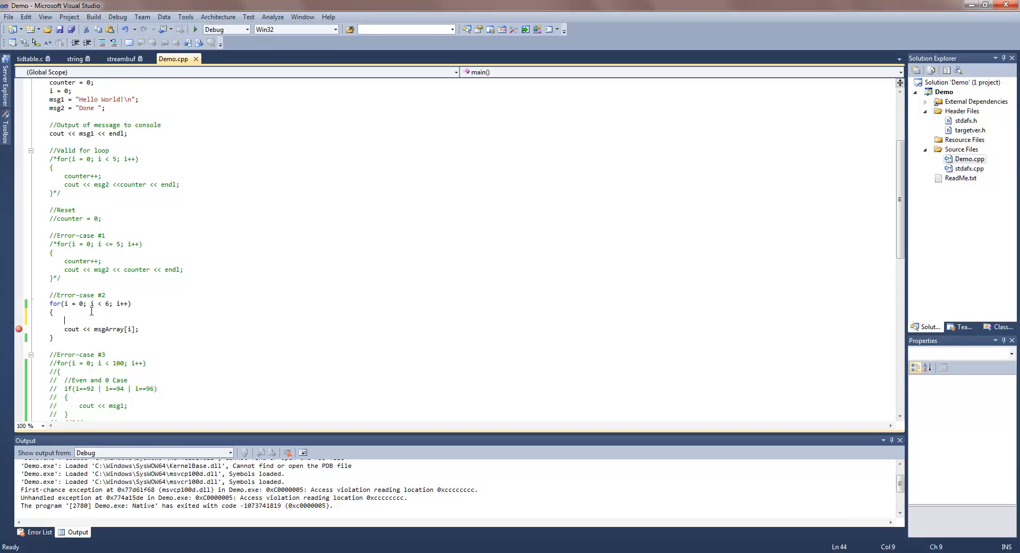
type("//...")
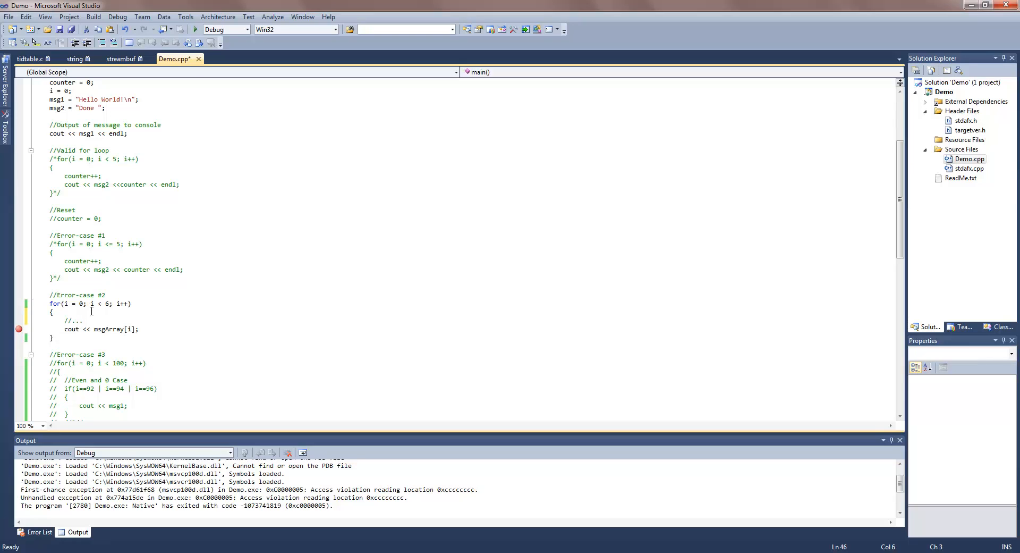
type("//...")
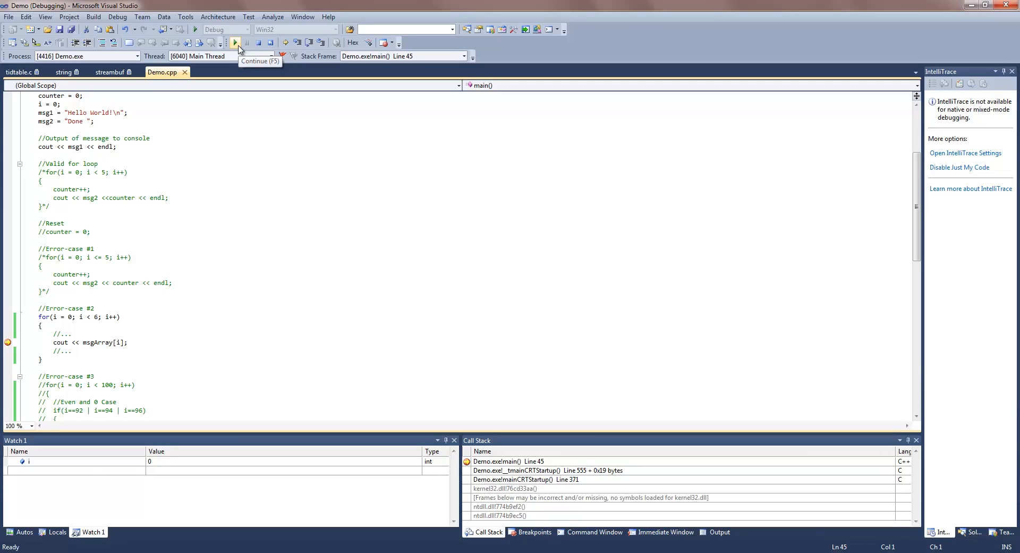
mouse_move(247, 39)
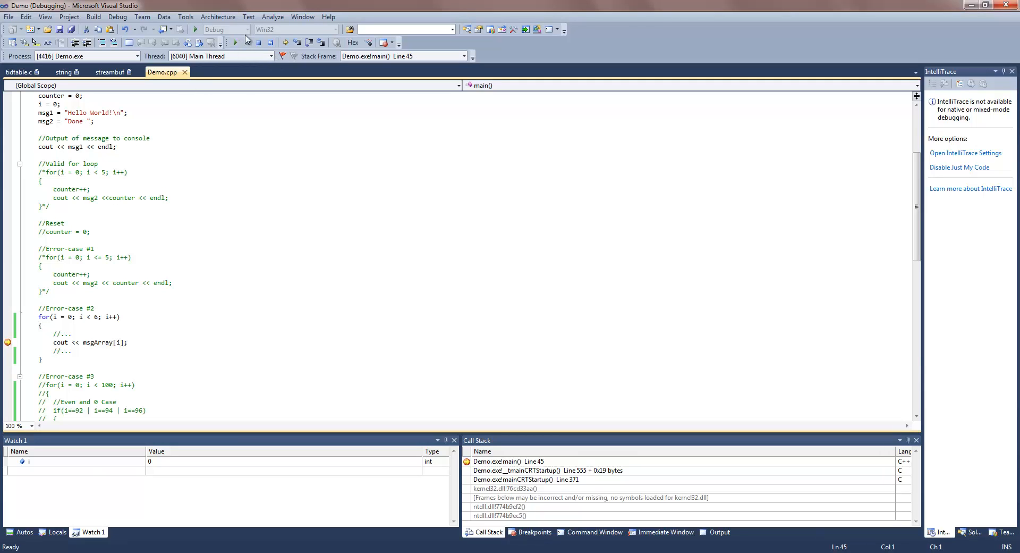
Step: Continue the loop three more iterations, advancing the watched i to 4
left_click(234, 41)
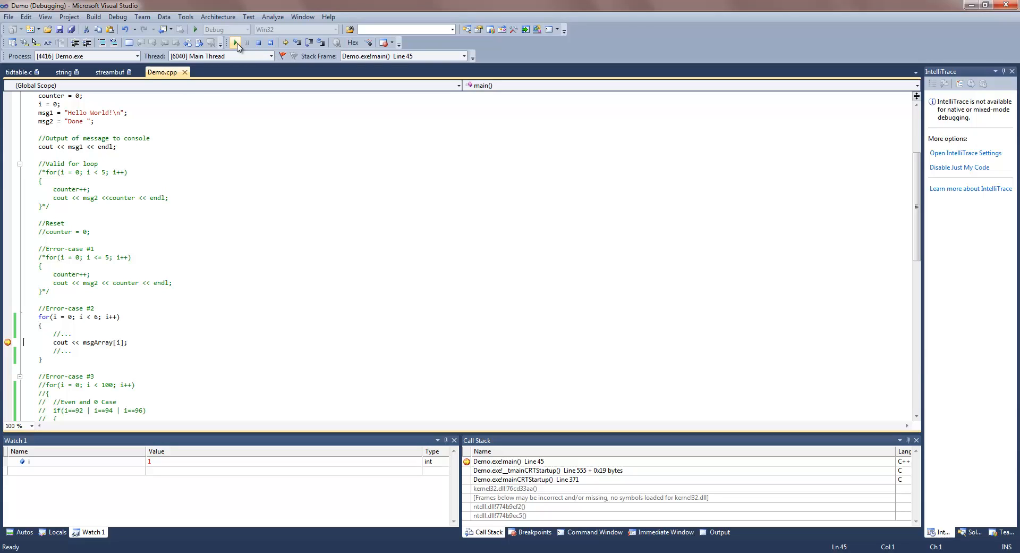
left_click(237, 43)
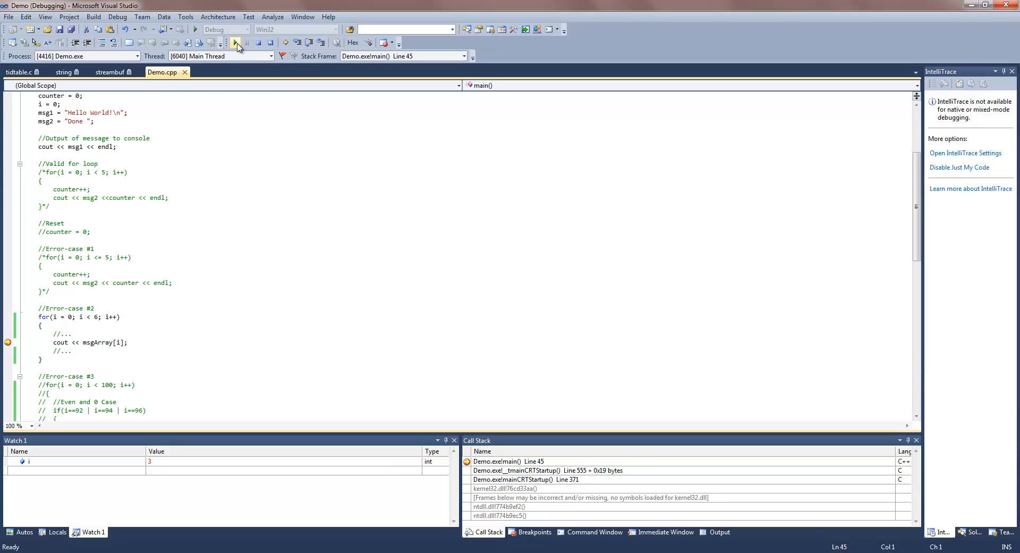
left_click(236, 42)
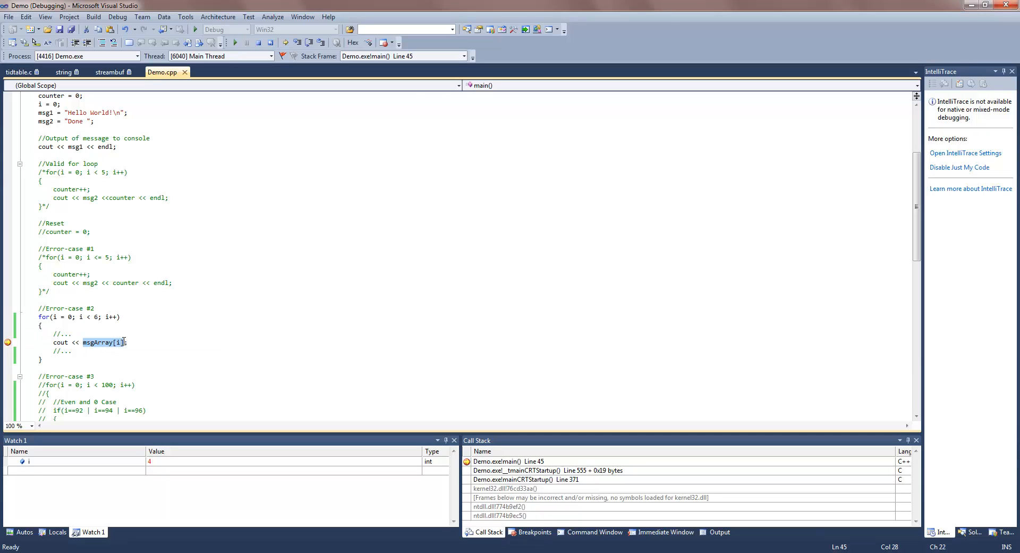
mouse_move(105, 342)
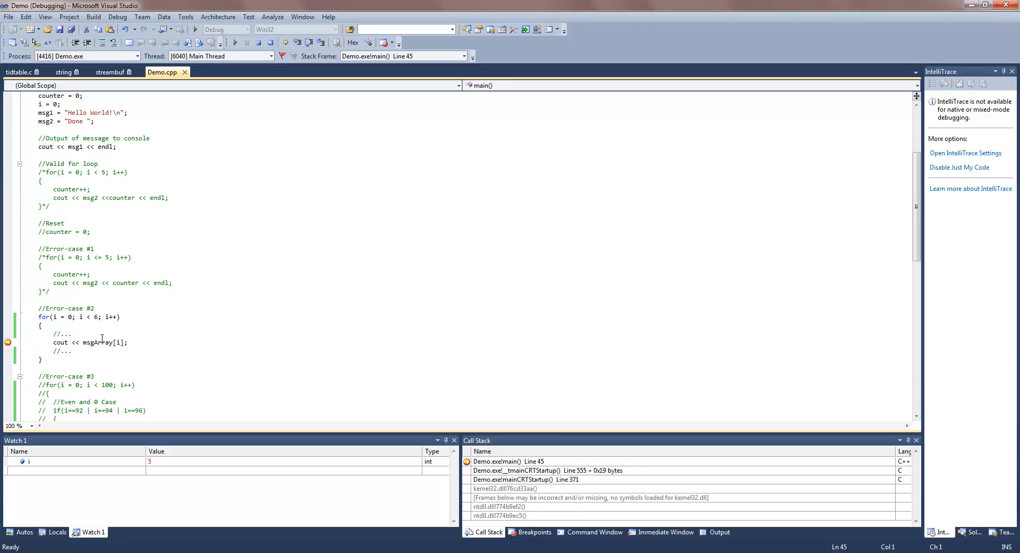
mouse_move(109, 342)
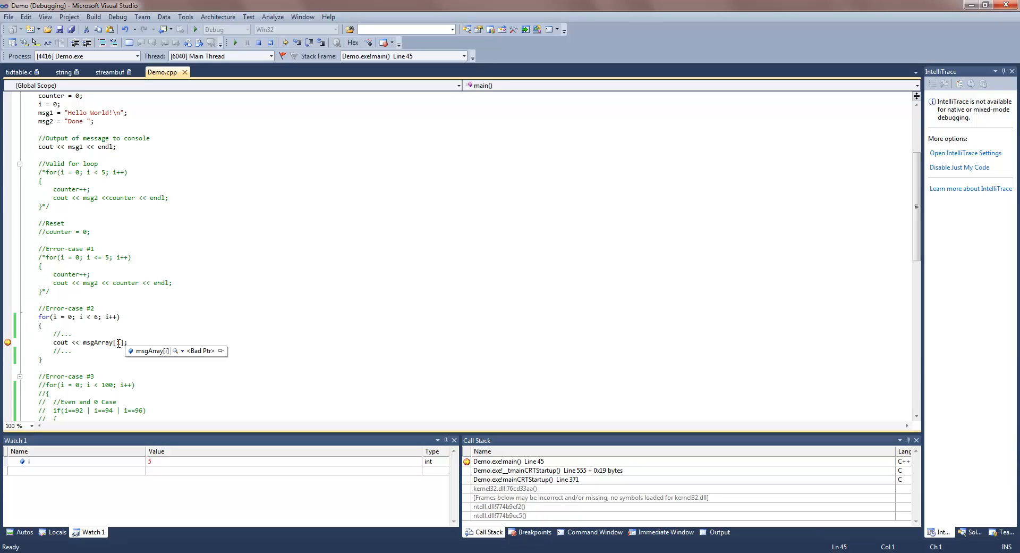
mouse_move(84, 346)
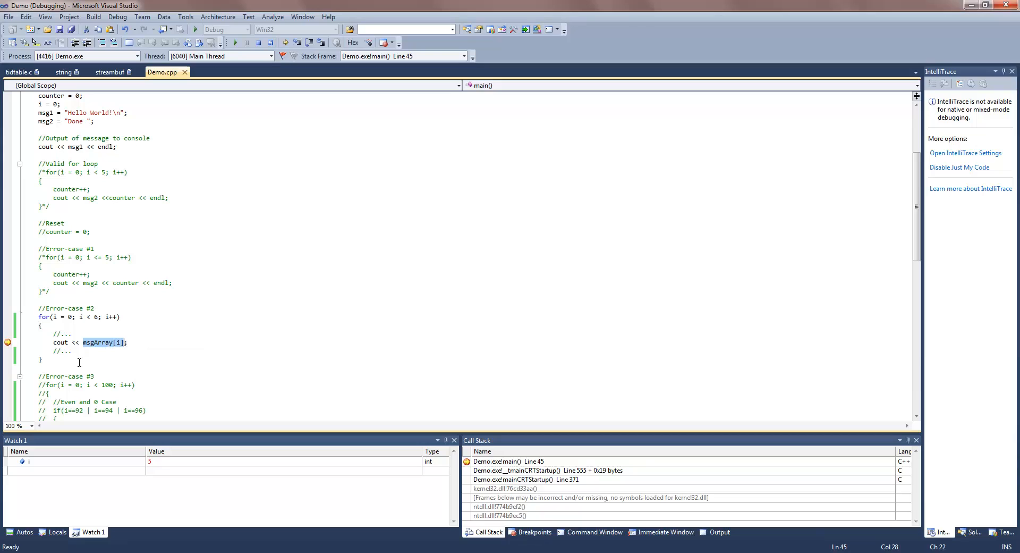
mouse_move(559, 119)
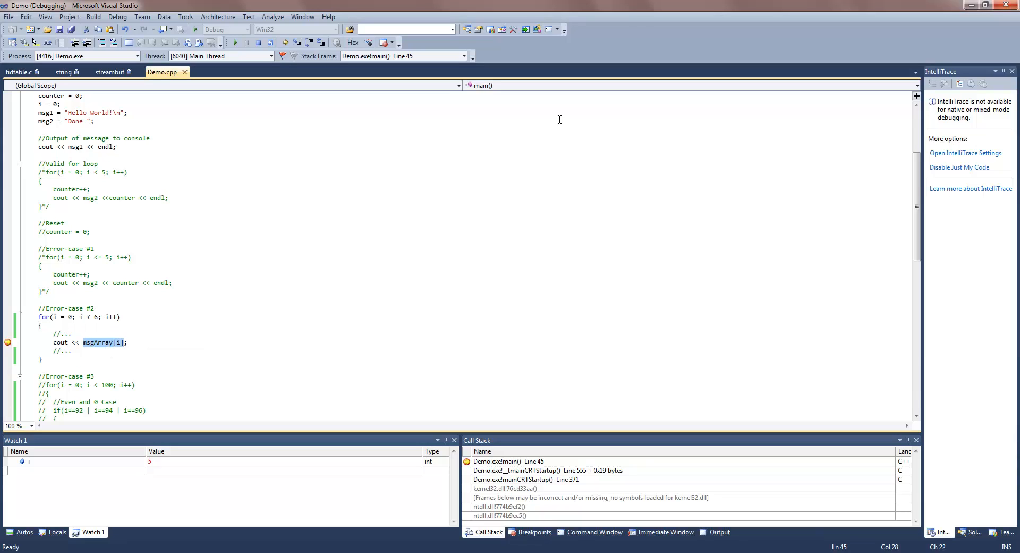
mouse_move(235, 42)
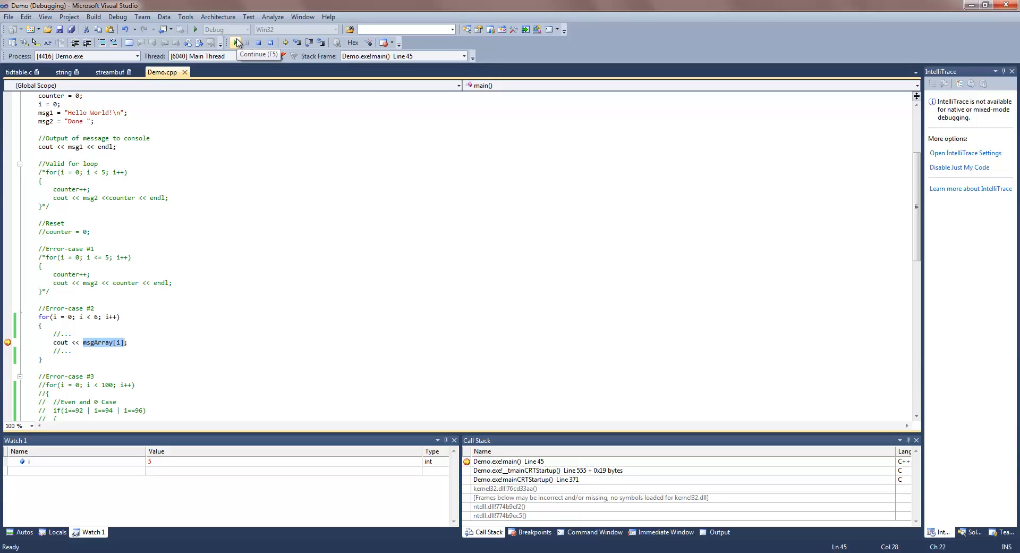
Step: Continue into the crash at i = 5, break, and return to Demo.cpp
left_click(235, 41)
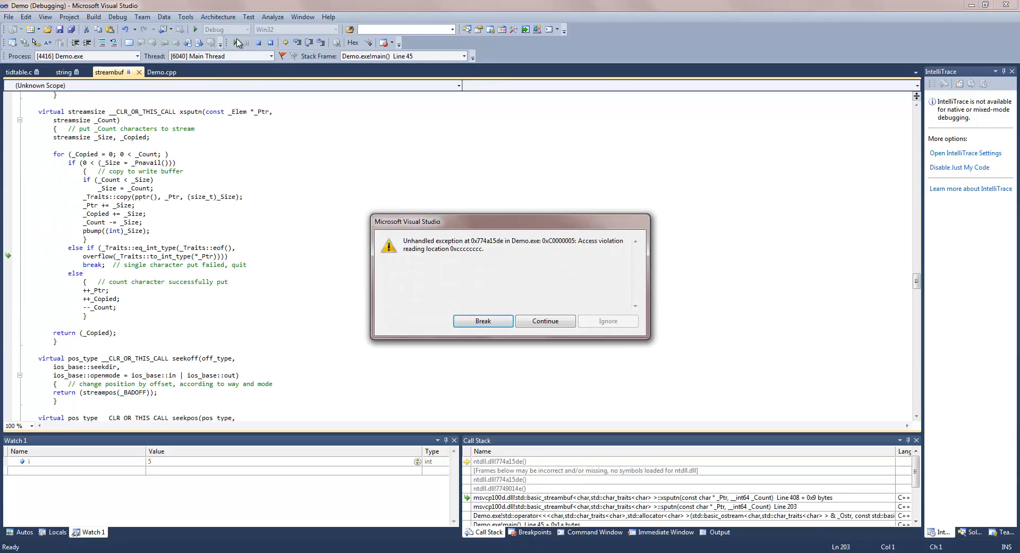
left_click(483, 321)
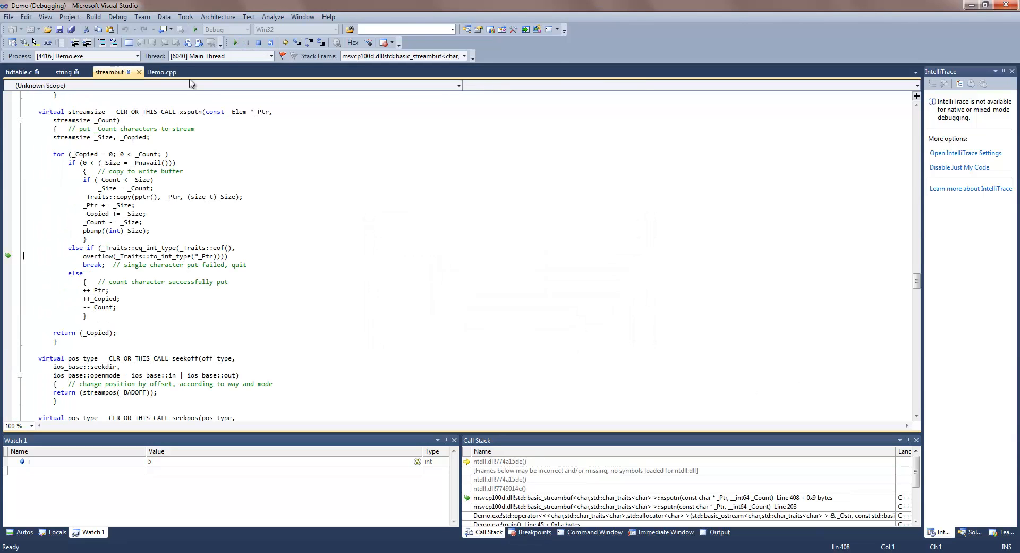
left_click(161, 72)
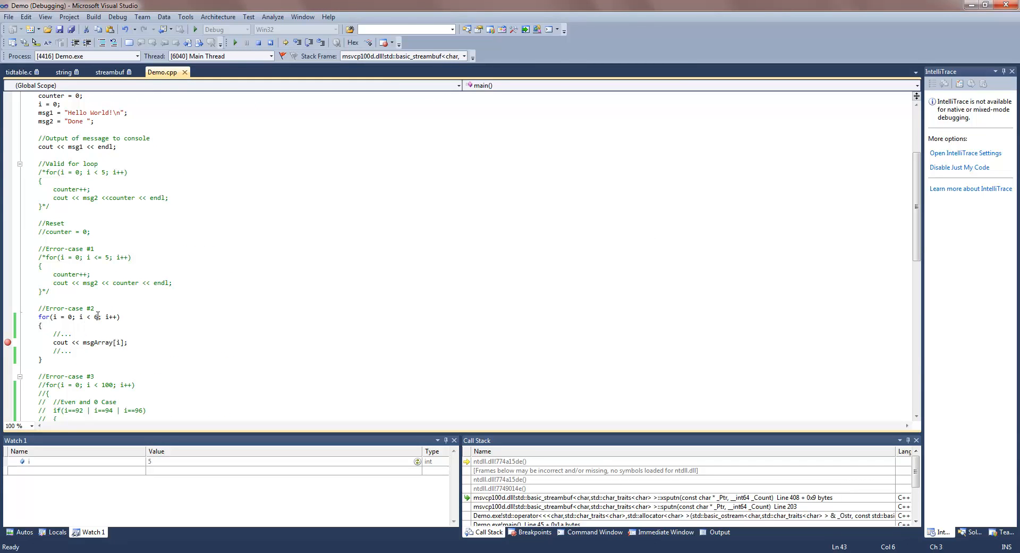